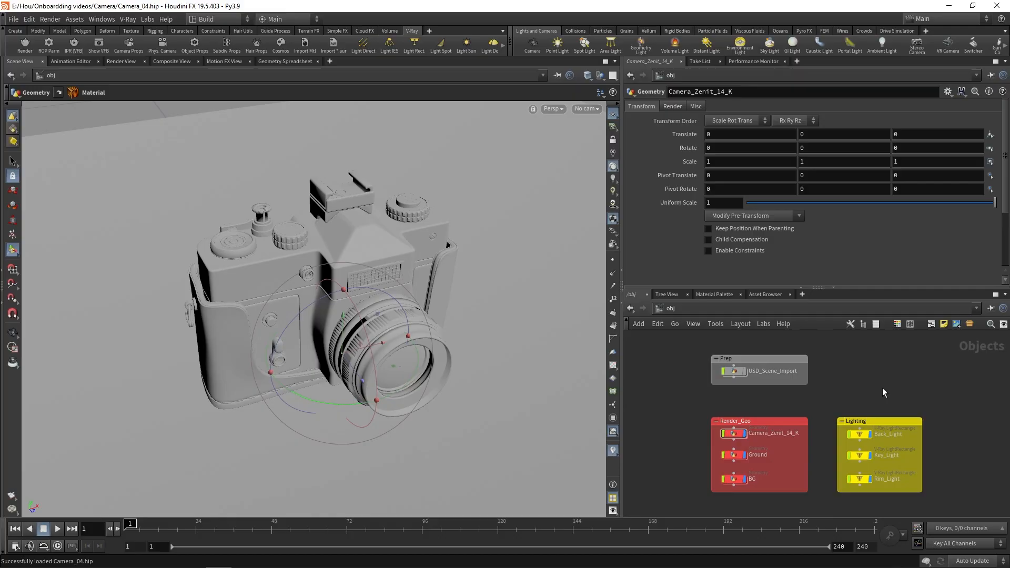
pyautogui.moveTo(853, 383)
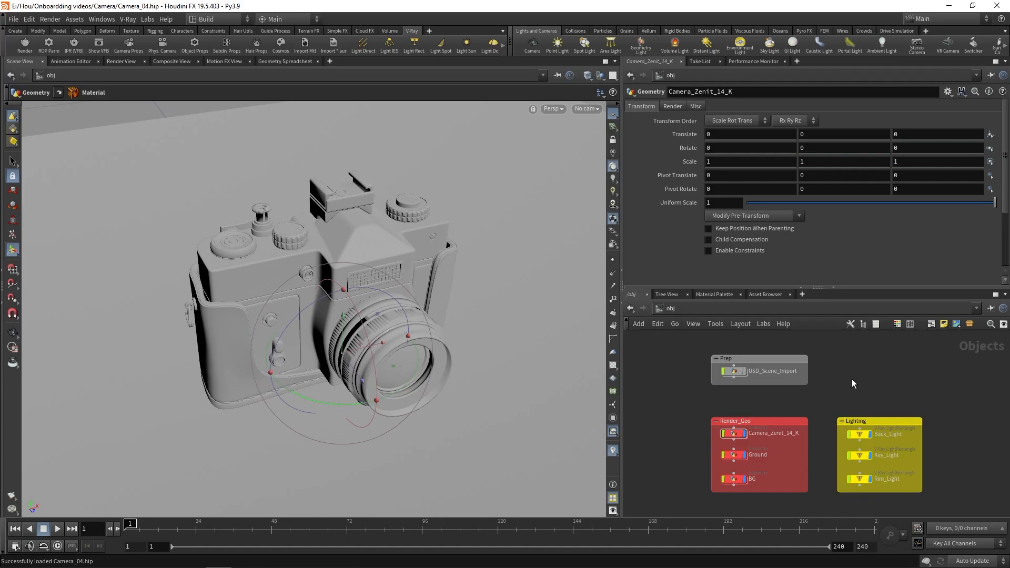
# Create a camera from the current view and rename its node Render_Cam_01
pyautogui.click(584, 109)
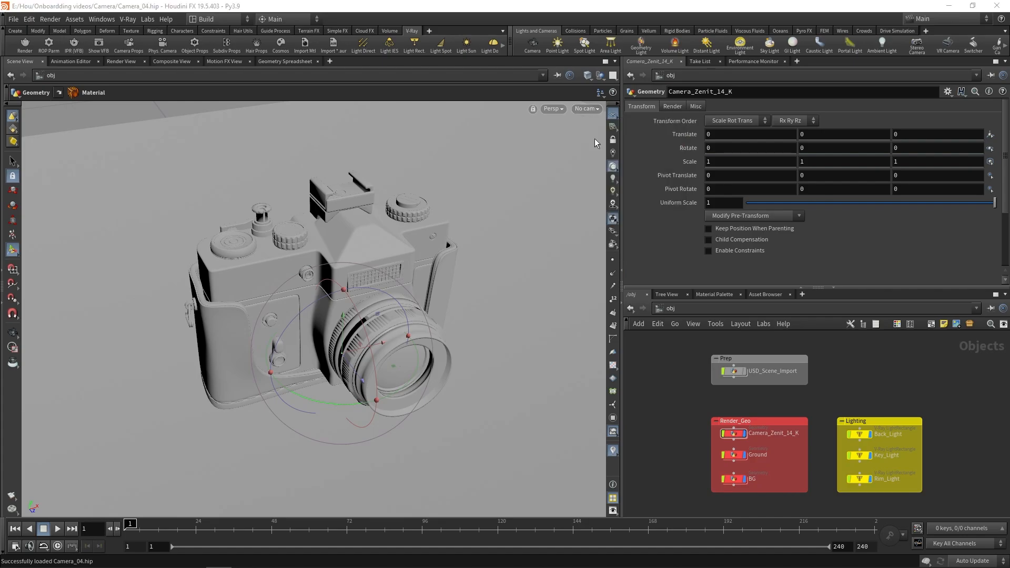
pyautogui.click(722, 487)
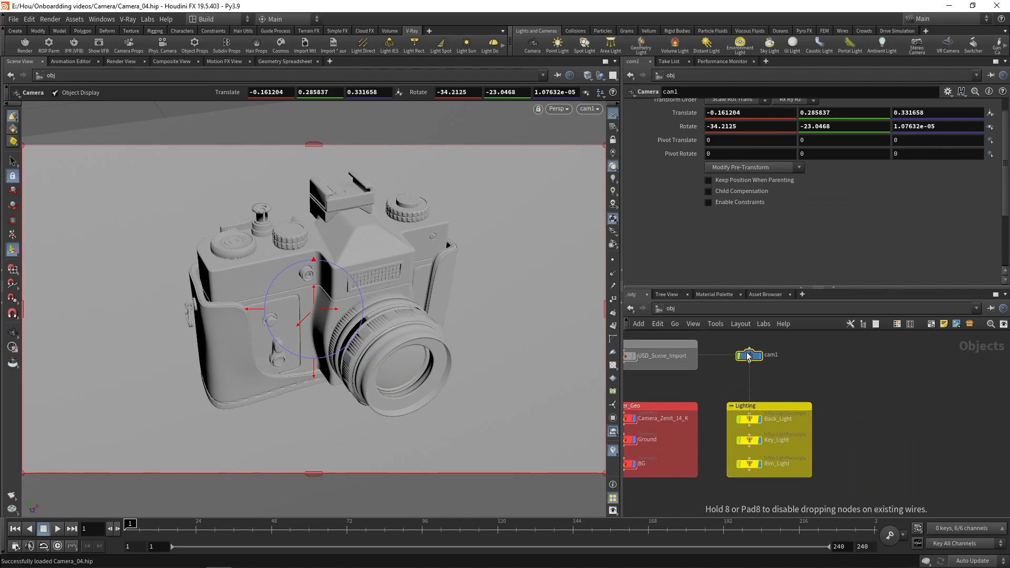
pyautogui.doubleClick(749, 354)
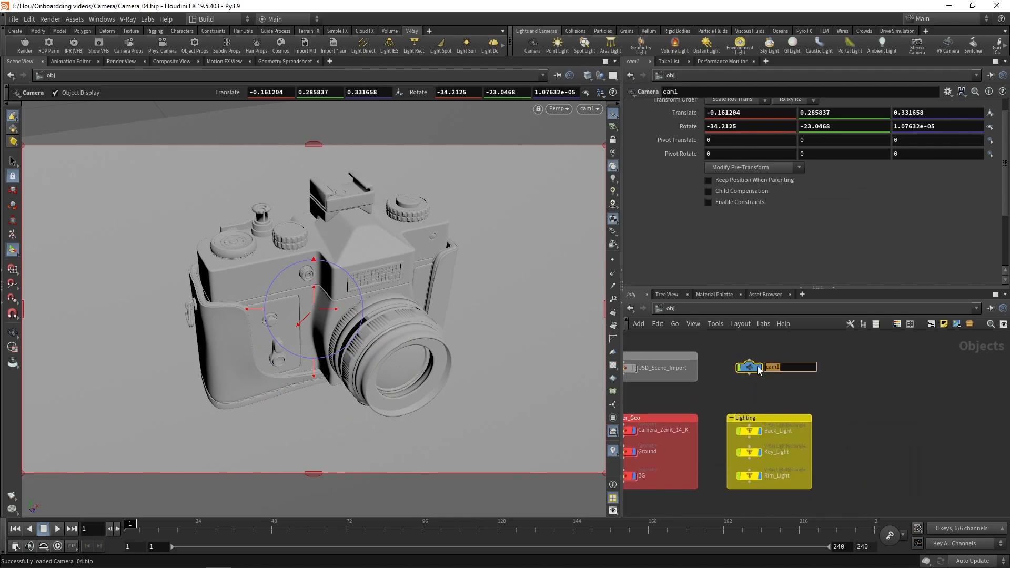
pyautogui.write('Render_Cam_01')
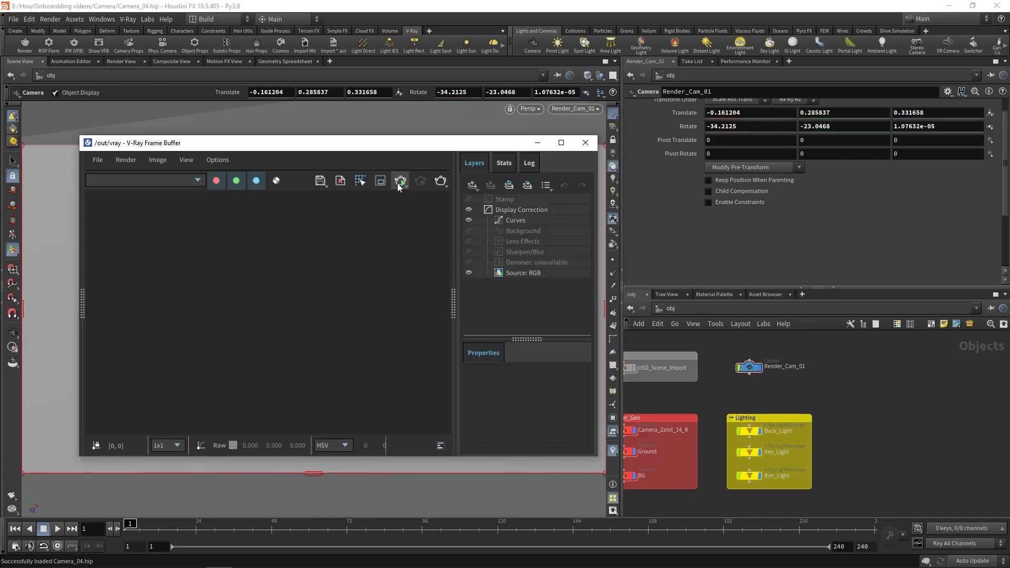
# Start interactive V-Ray rendering in the frame buffer and hide the Layers panel
pyautogui.click(399, 181)
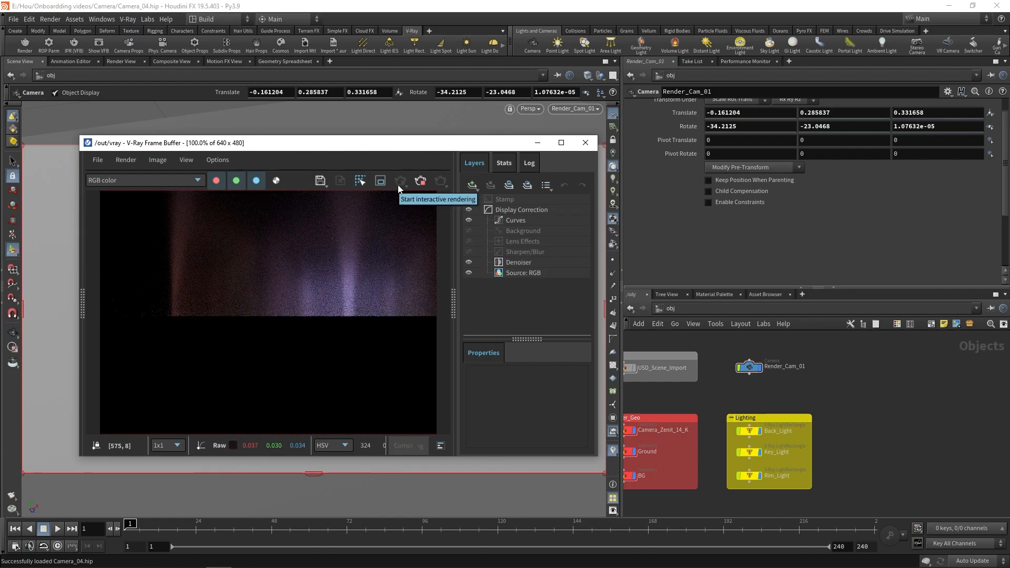
pyautogui.click(399, 179)
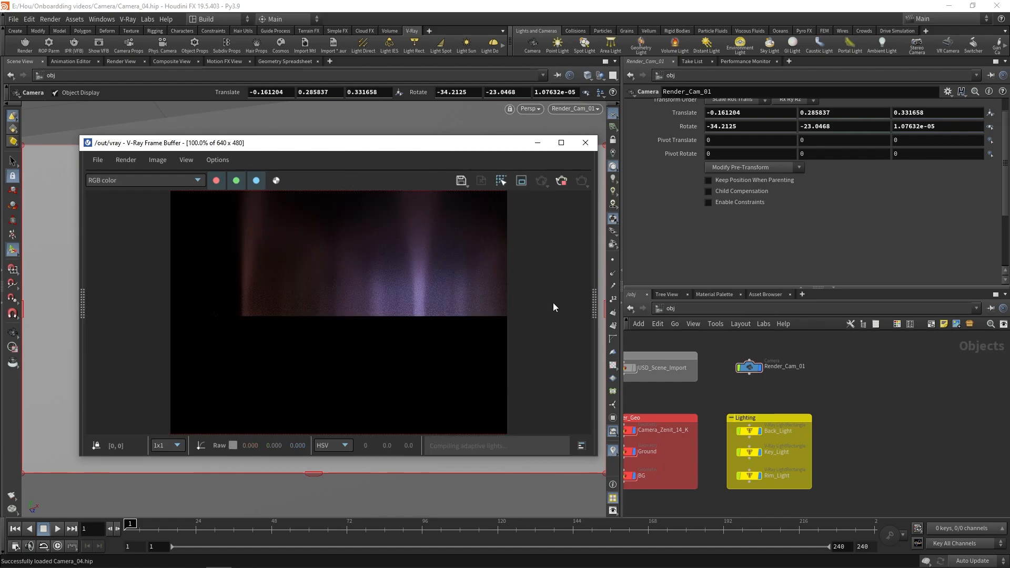
pyautogui.moveTo(534, 278)
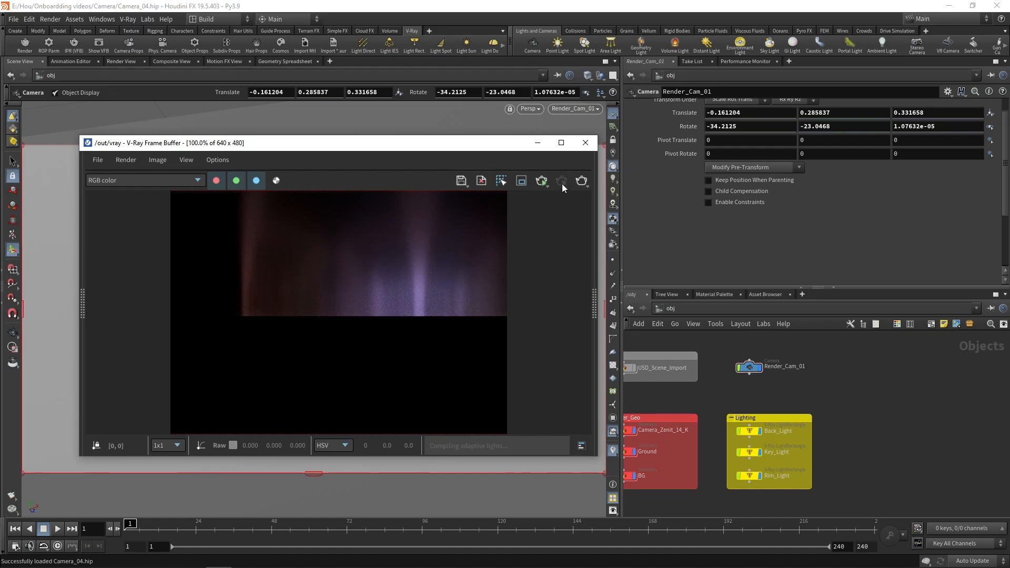
pyautogui.moveTo(541, 181)
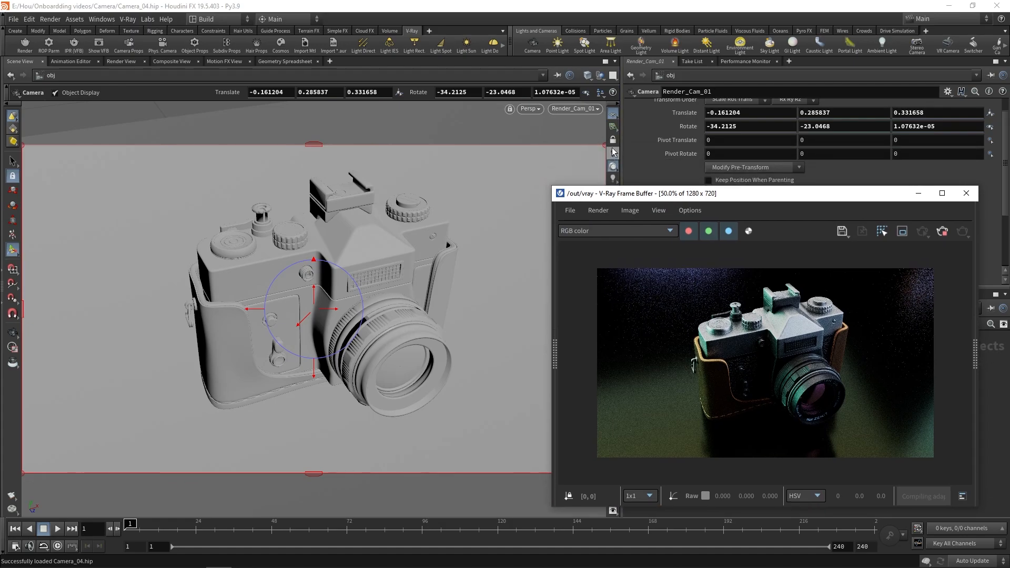
# Lock the viewport to Render_Cam_01, frame the model head-on, and show its View parameters
pyautogui.click(612, 142)
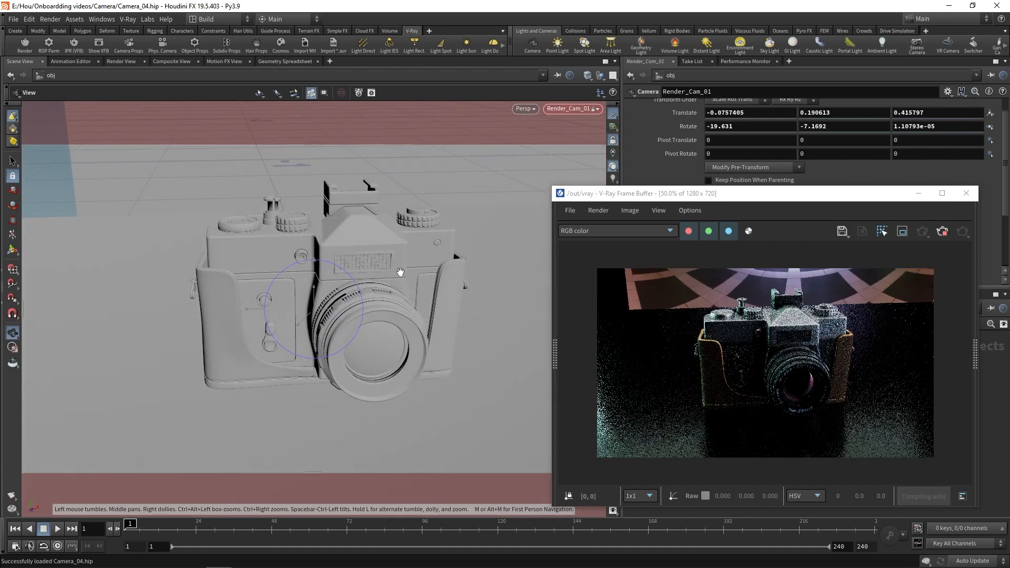
pyautogui.click(569, 108)
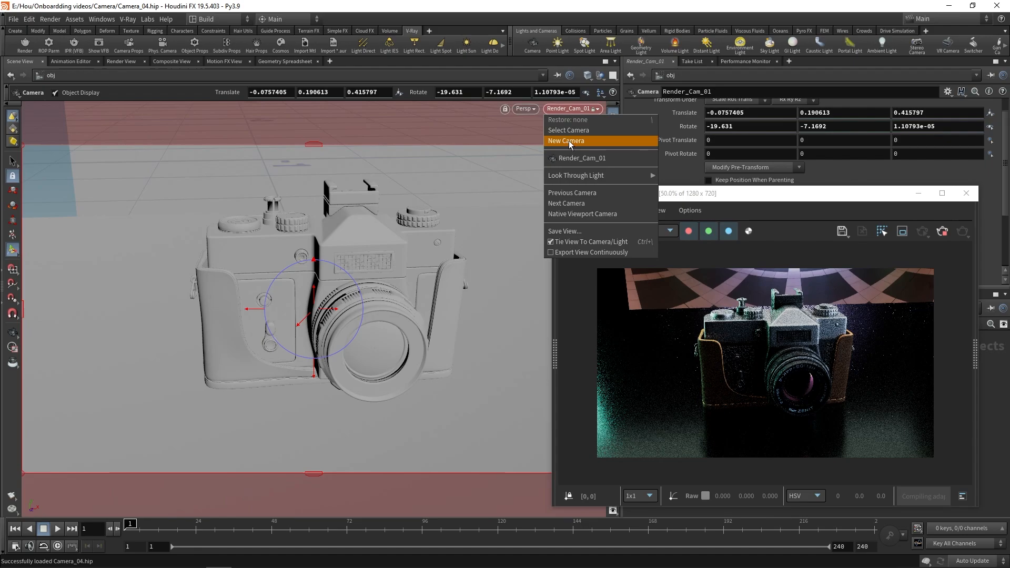
pyautogui.moveTo(574, 252)
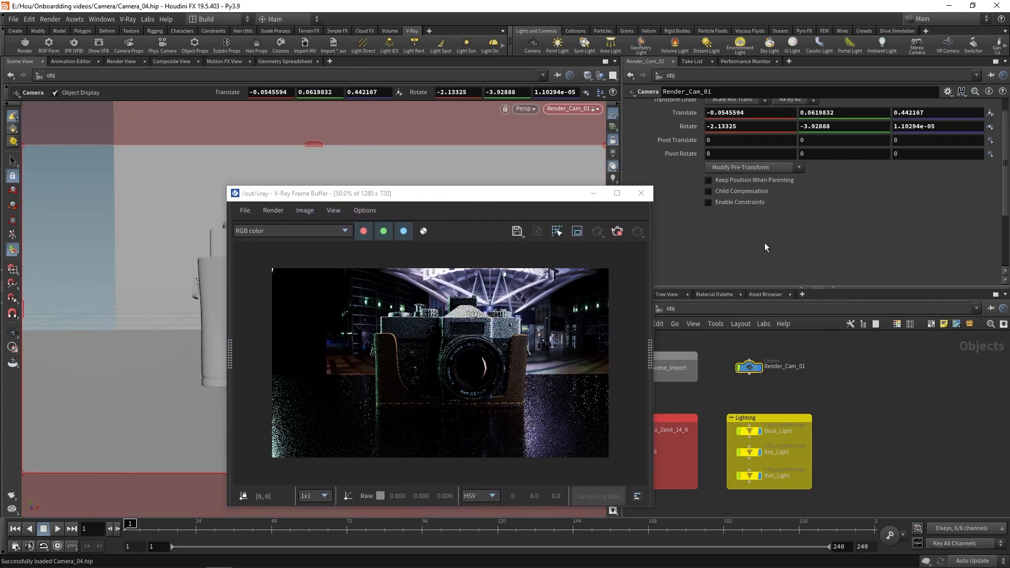
pyautogui.click(697, 106)
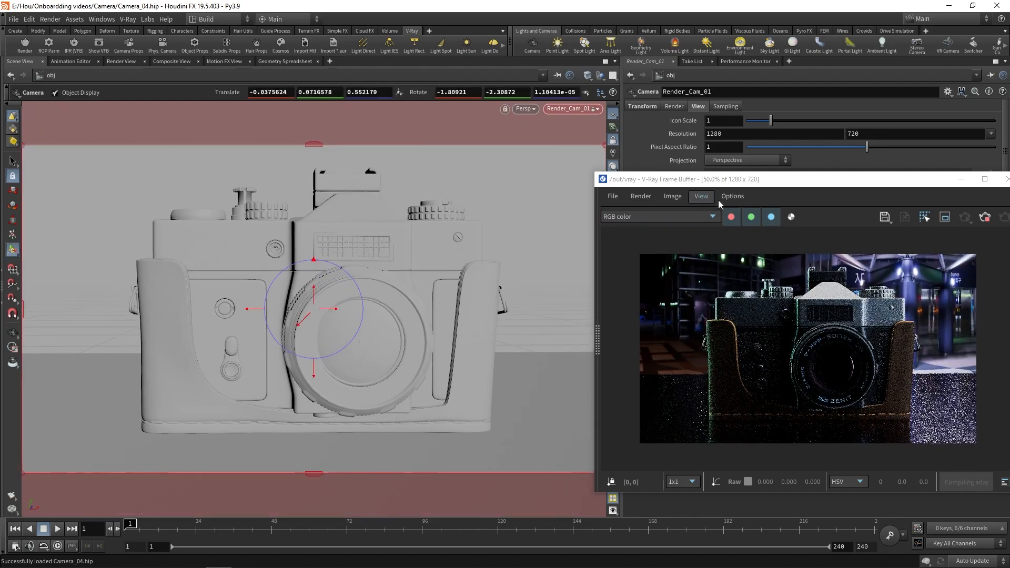
pyautogui.click(642, 106)
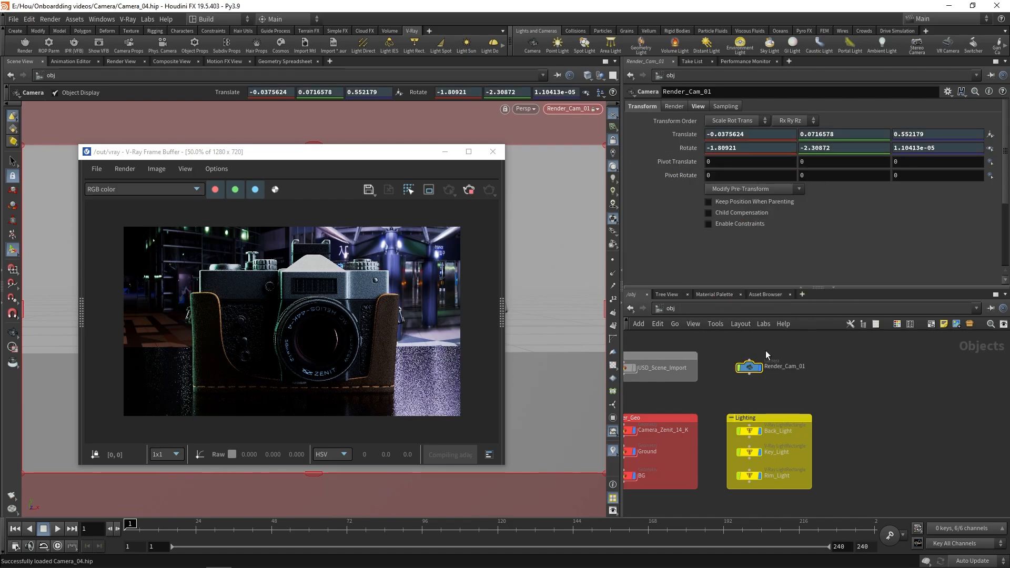
pyautogui.moveTo(695, 247)
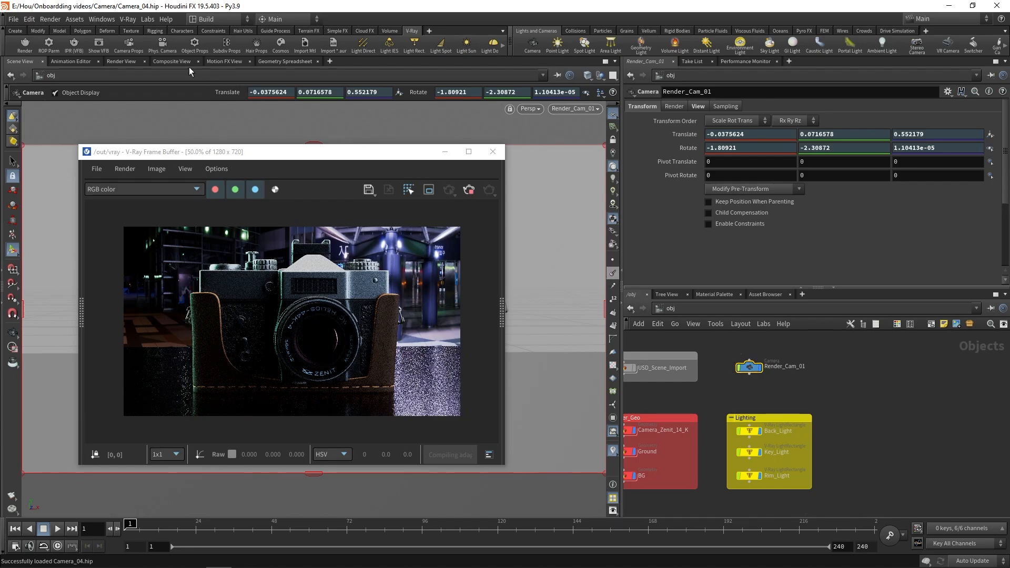
# Add V-Ray physical camera properties to Render_Cam_01 and review its Depth of Field, Distortion and Main tabs
pyautogui.click(752, 106)
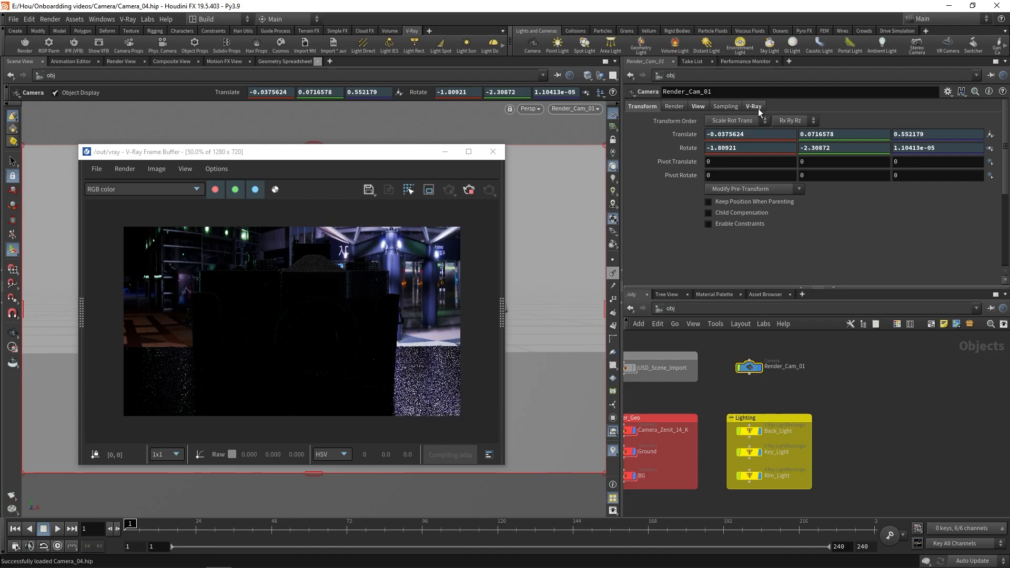
pyautogui.click(753, 105)
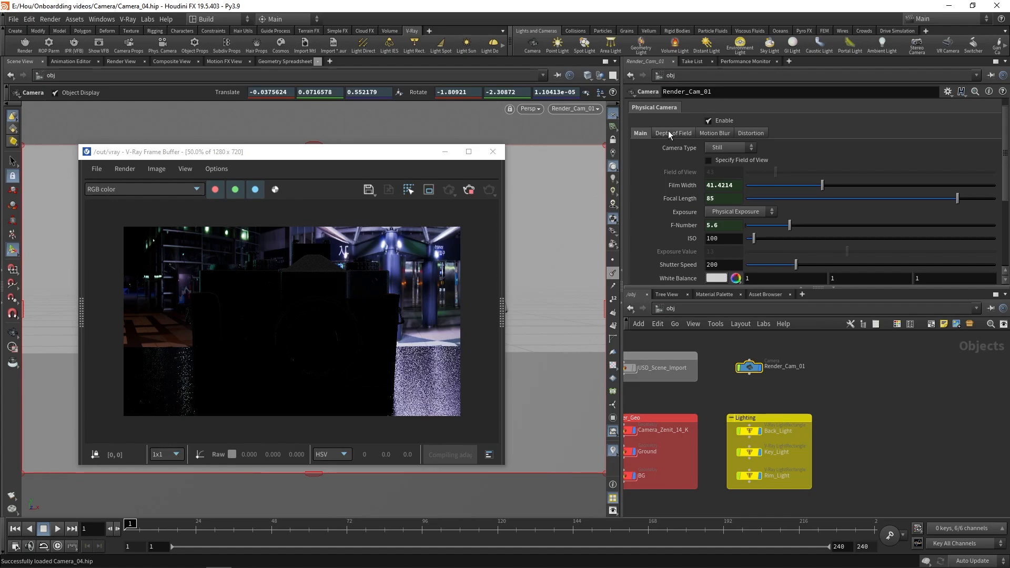
pyautogui.click(714, 133)
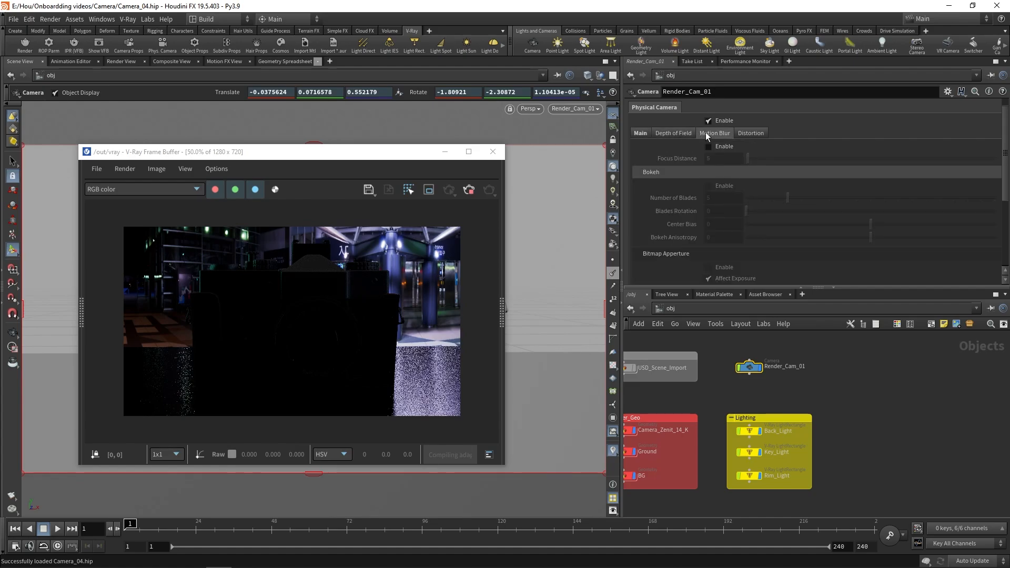
pyautogui.click(749, 133)
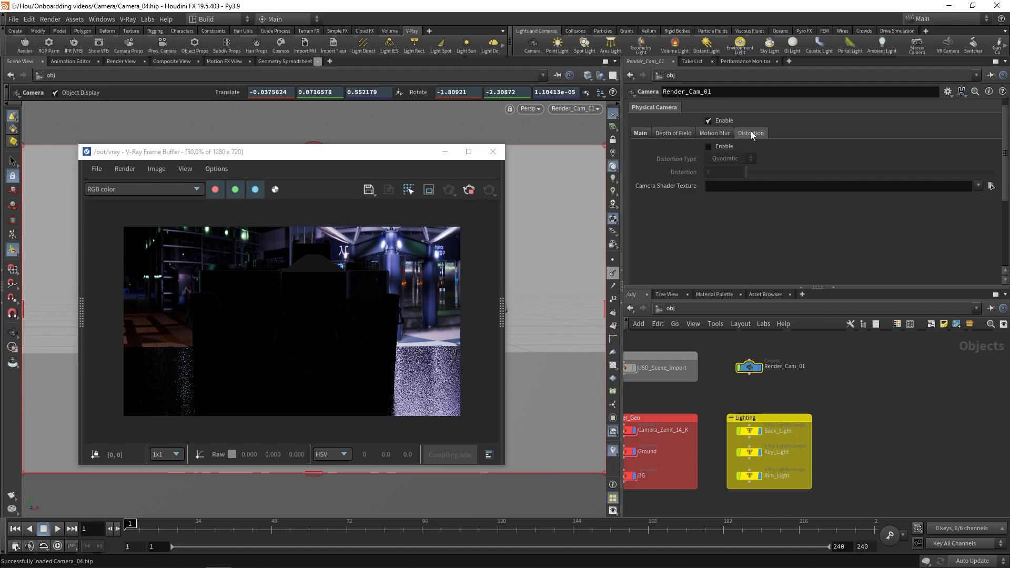
pyautogui.moveTo(640, 133)
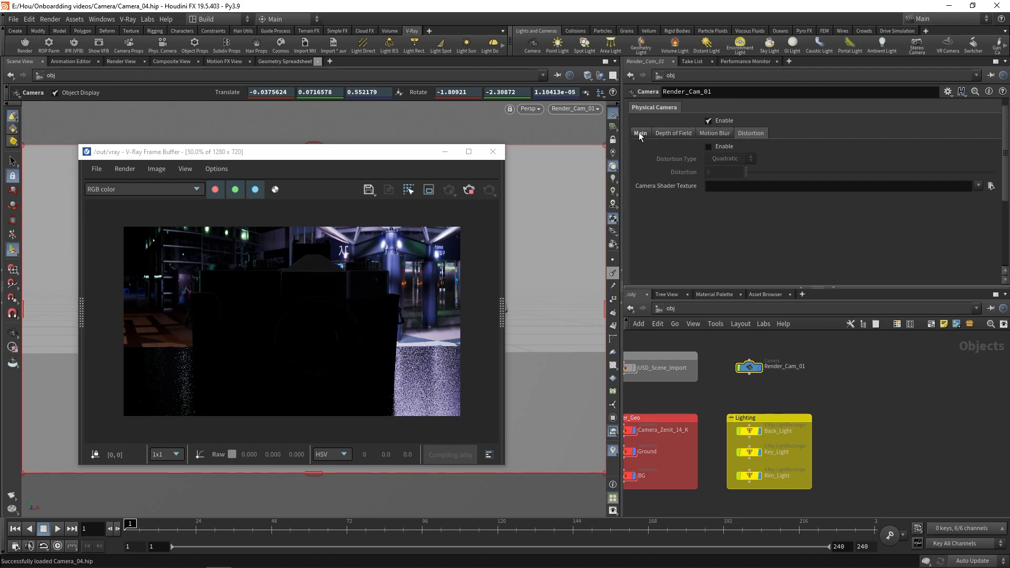
pyautogui.click(639, 133)
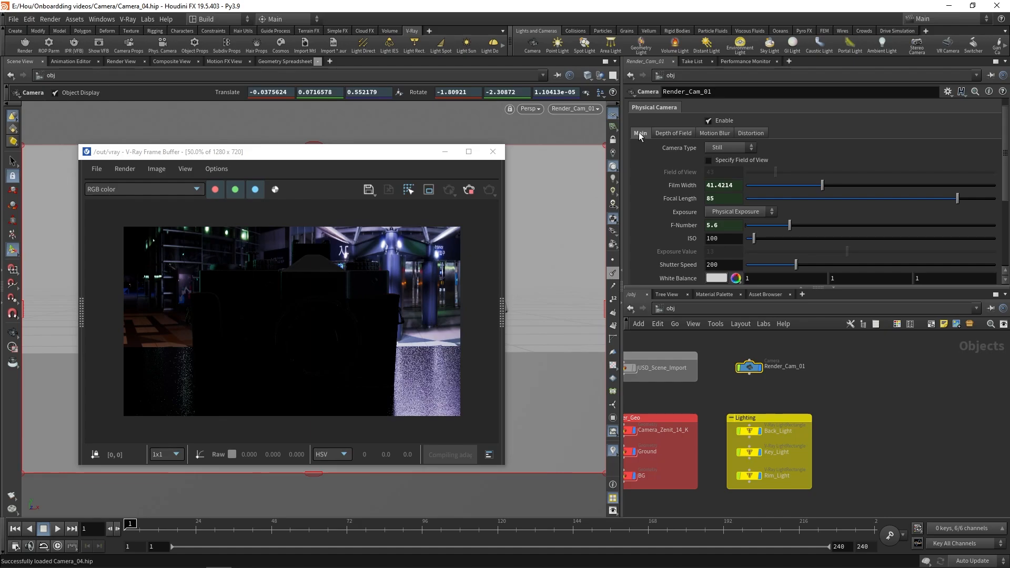
pyautogui.moveTo(711, 311)
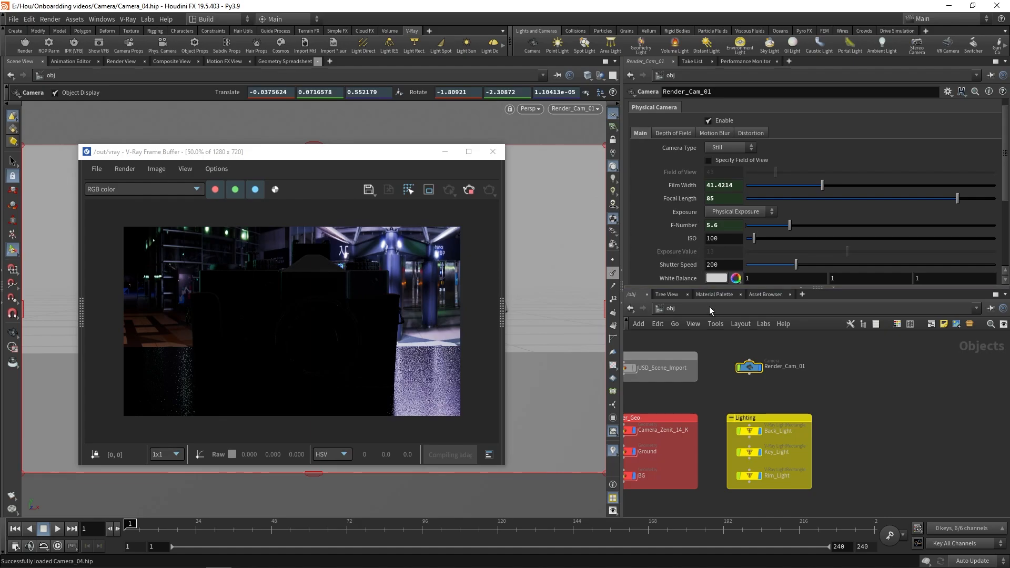
# Turn off Auto Exposure in the V-Ray renderer's Color Mapping settings
pyautogui.click(763, 383)
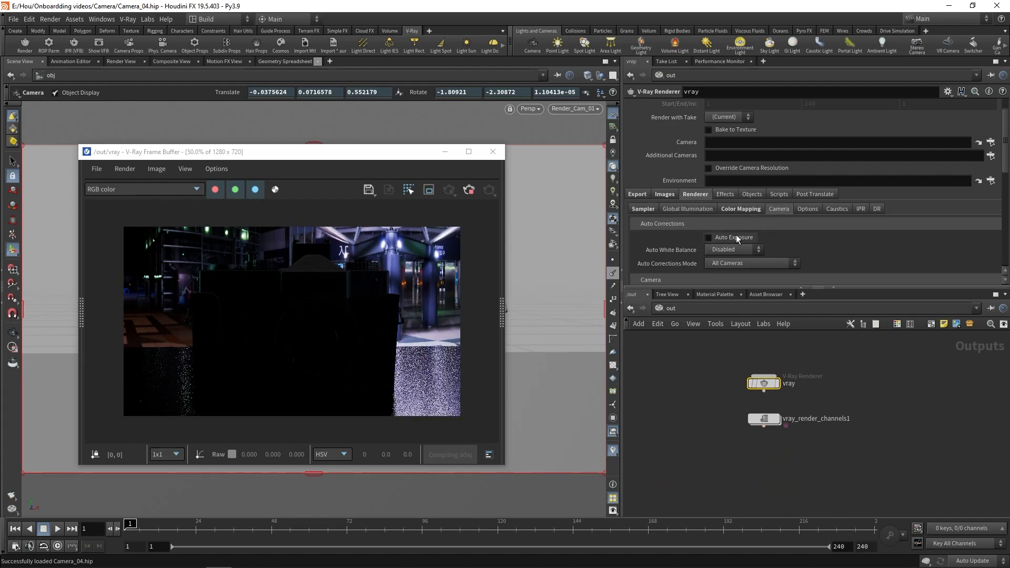
pyautogui.click(710, 237)
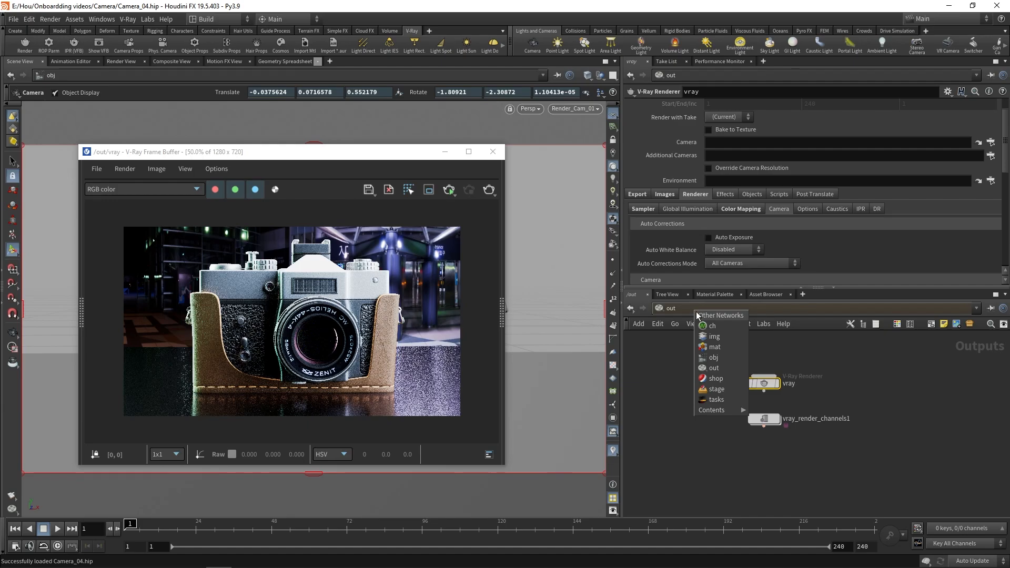
# Select Render_Cam_01 in the obj network and set F-Number 2, ISO 400, shutter speed 100
pyautogui.click(714, 358)
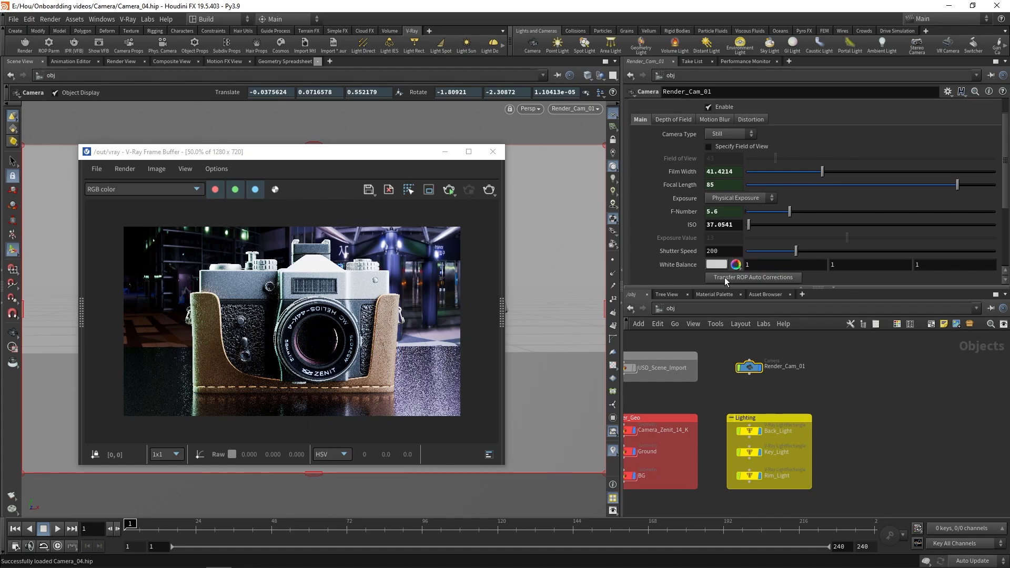
pyautogui.moveTo(703, 247)
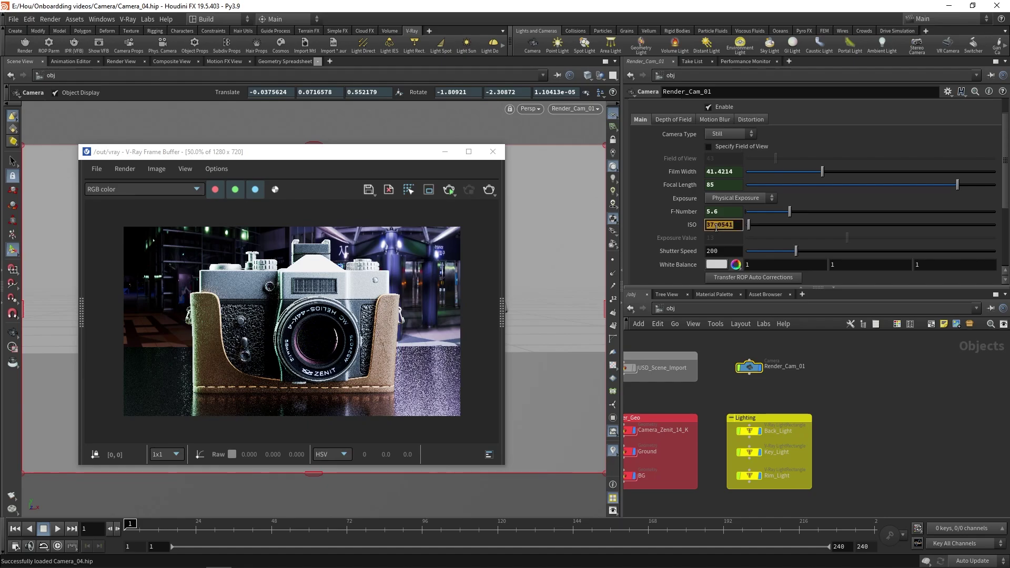
pyautogui.click(723, 250)
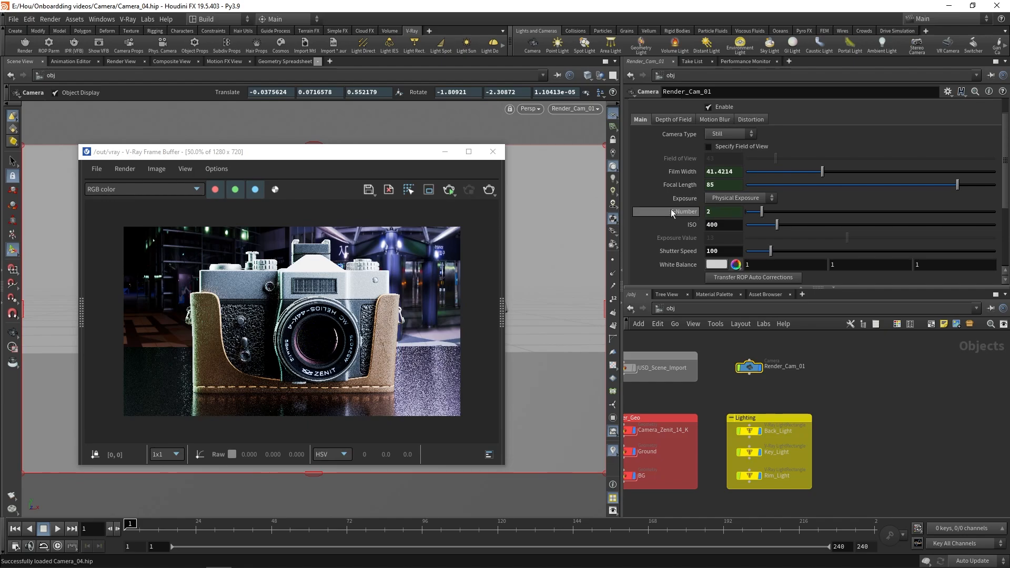
pyautogui.moveTo(448, 190)
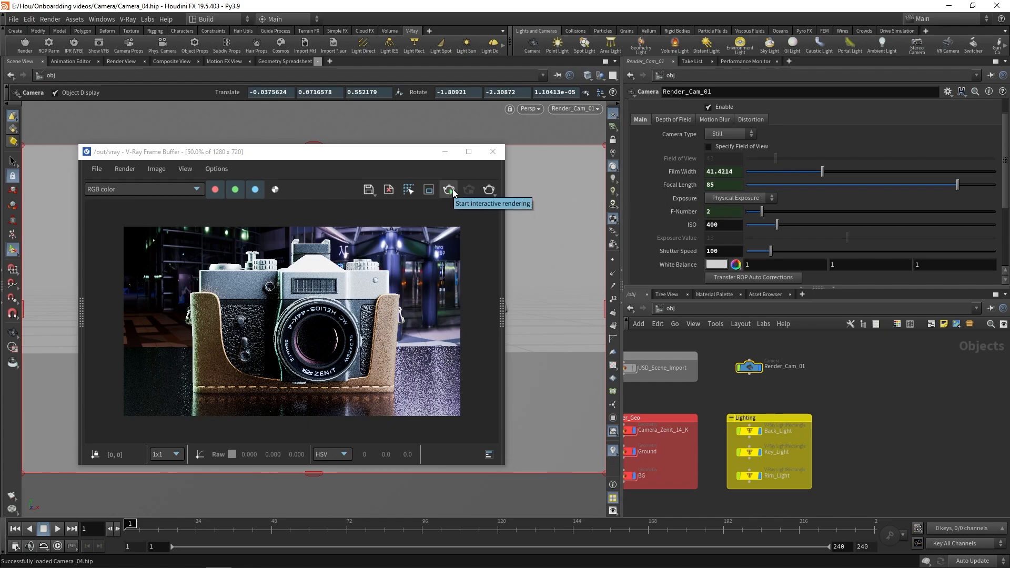
# Restart interactive rendering to preview the F-Number 2, ISO 400 exposure
pyautogui.click(448, 189)
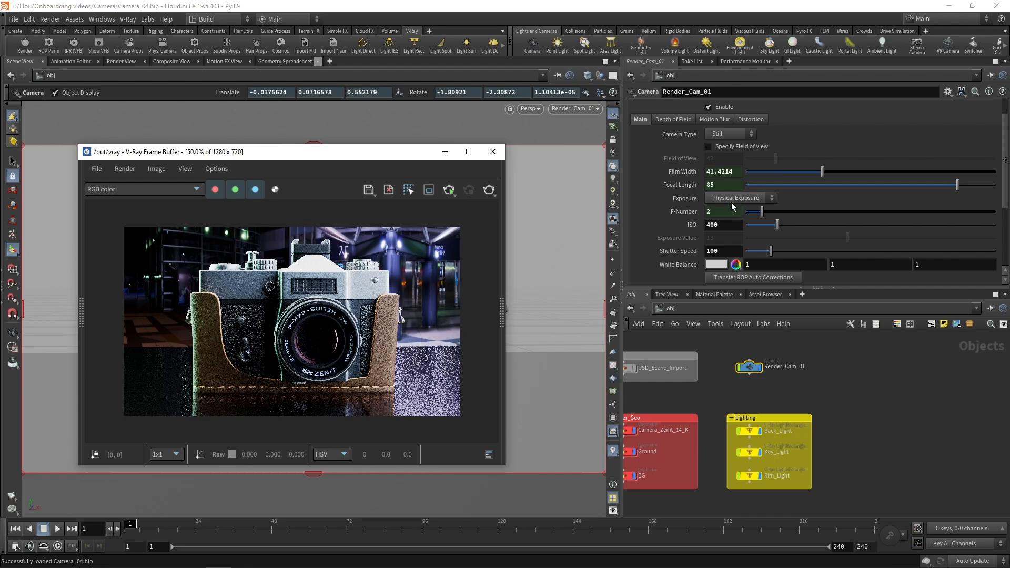
pyautogui.moveTo(747, 203)
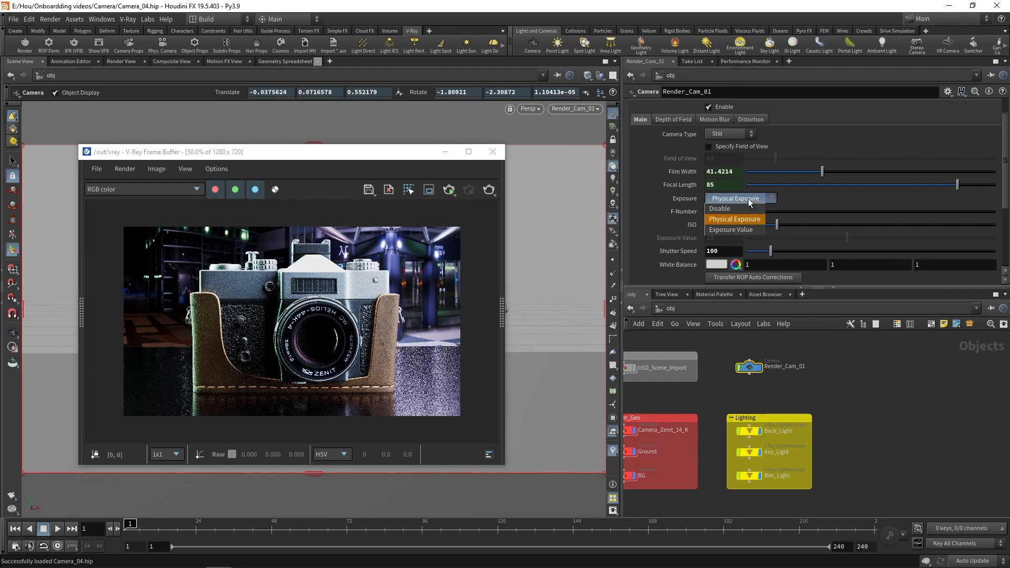
pyautogui.moveTo(731, 229)
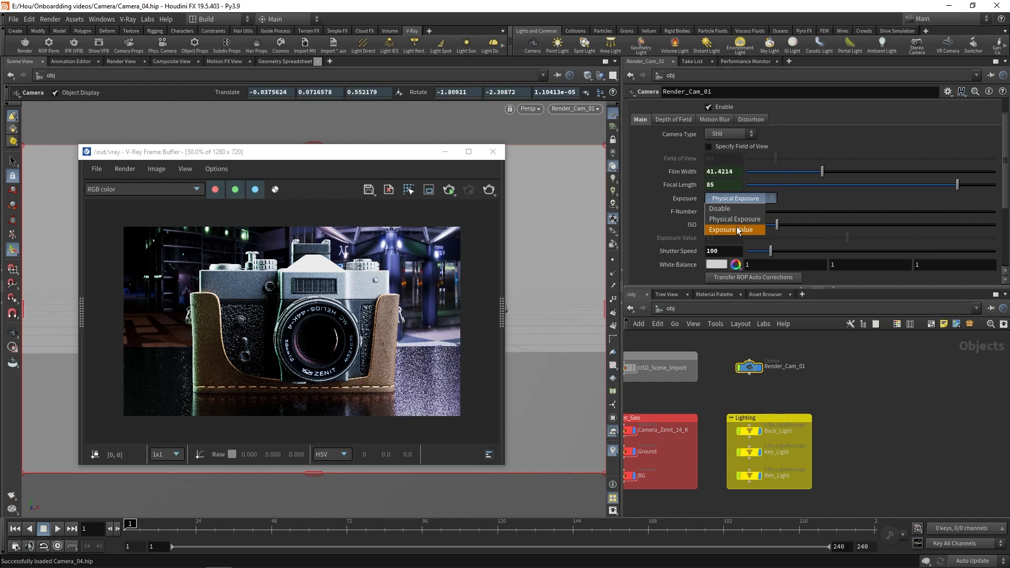
# Use Exposure Value mode with EV 6.7, F-Number 15.7 and shutter speed 125
pyautogui.click(730, 230)
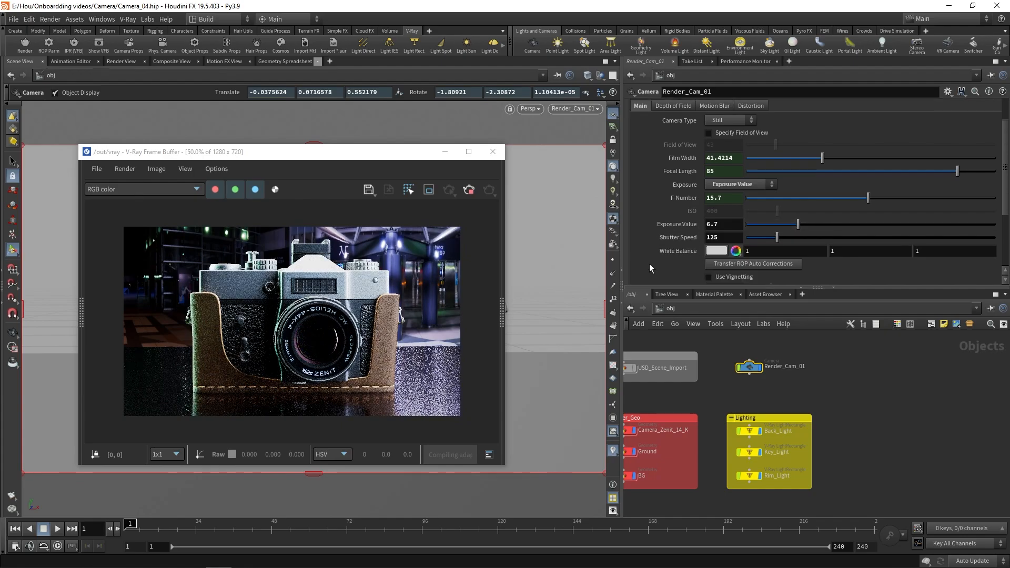
# Scroll through the camera's vignetting settings, then bring up its Depth of Field tab
pyautogui.scroll(-3)
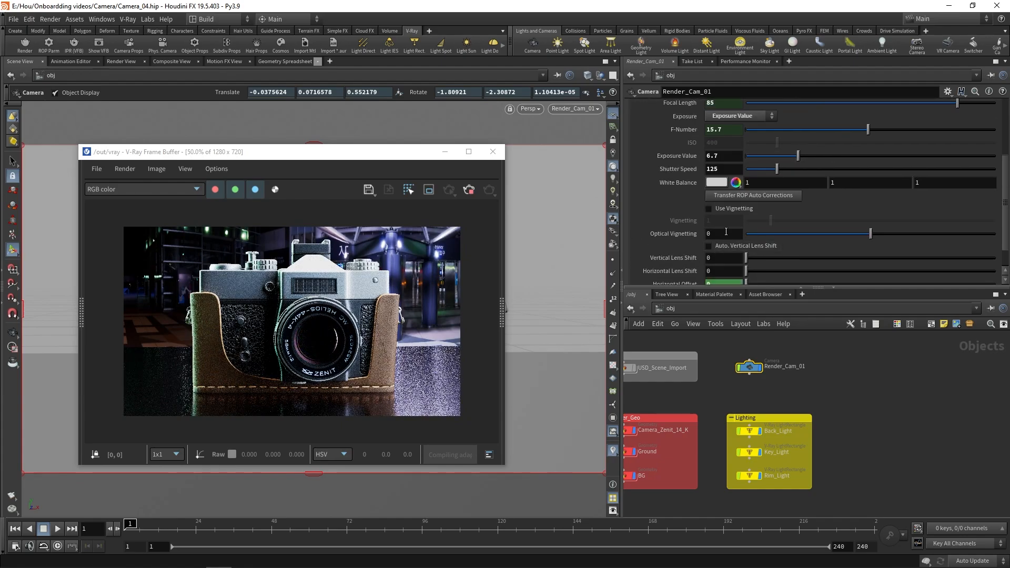
pyautogui.click(709, 208)
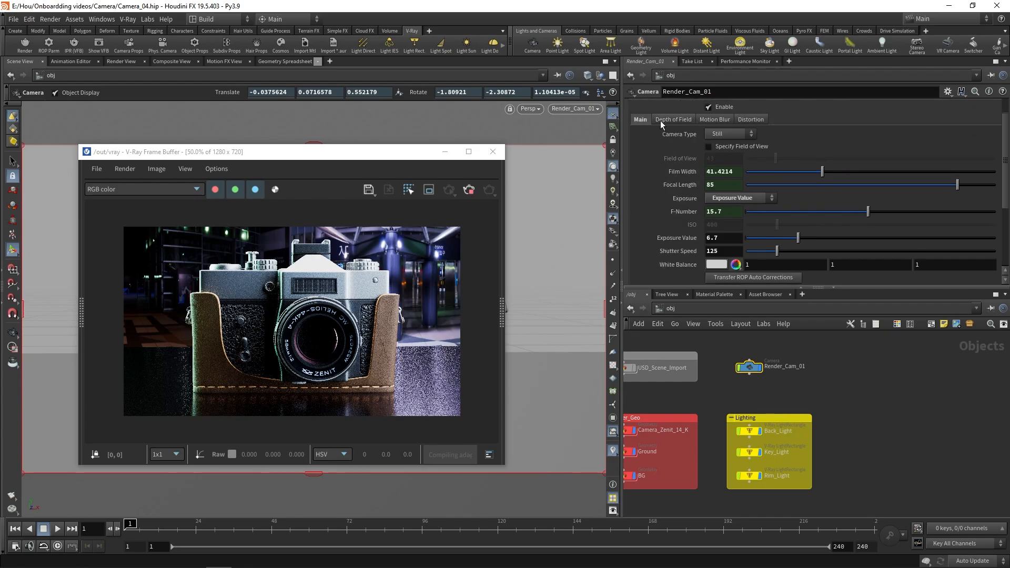
pyautogui.click(674, 119)
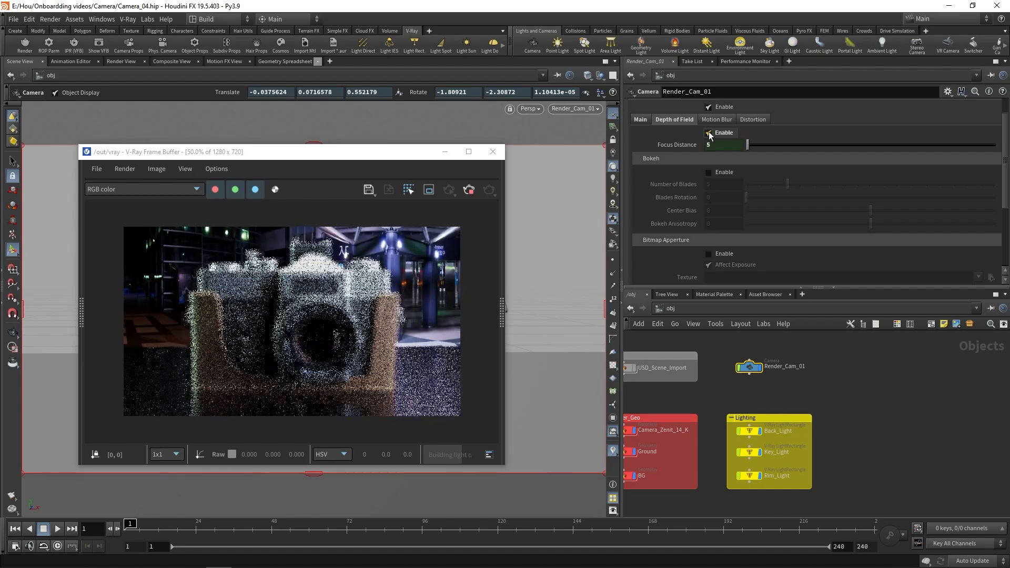
# Enable depth of field at focus distance 0.55, then return to Main for F-Number 2.8
pyautogui.click(708, 132)
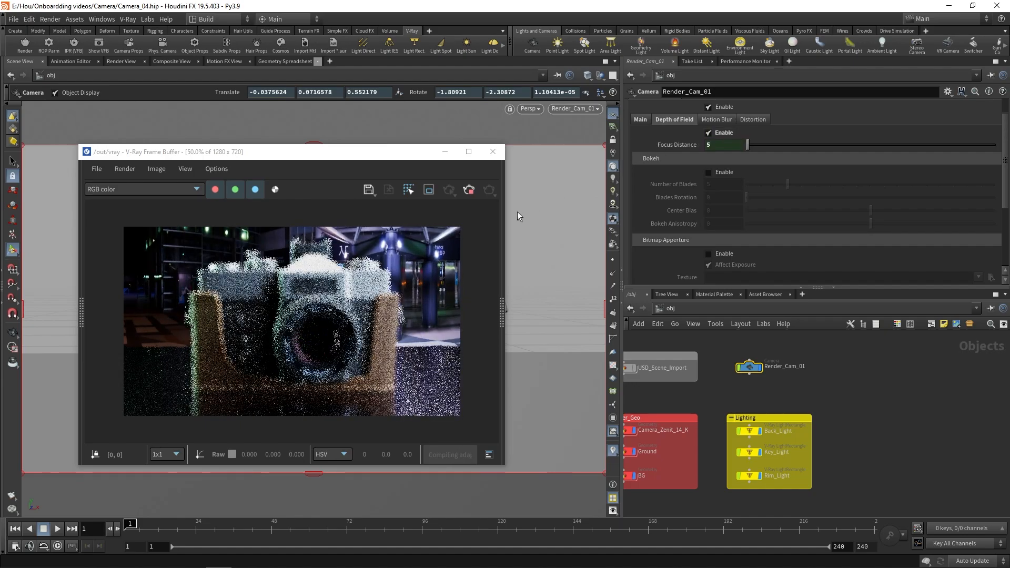
pyautogui.moveTo(232, 314)
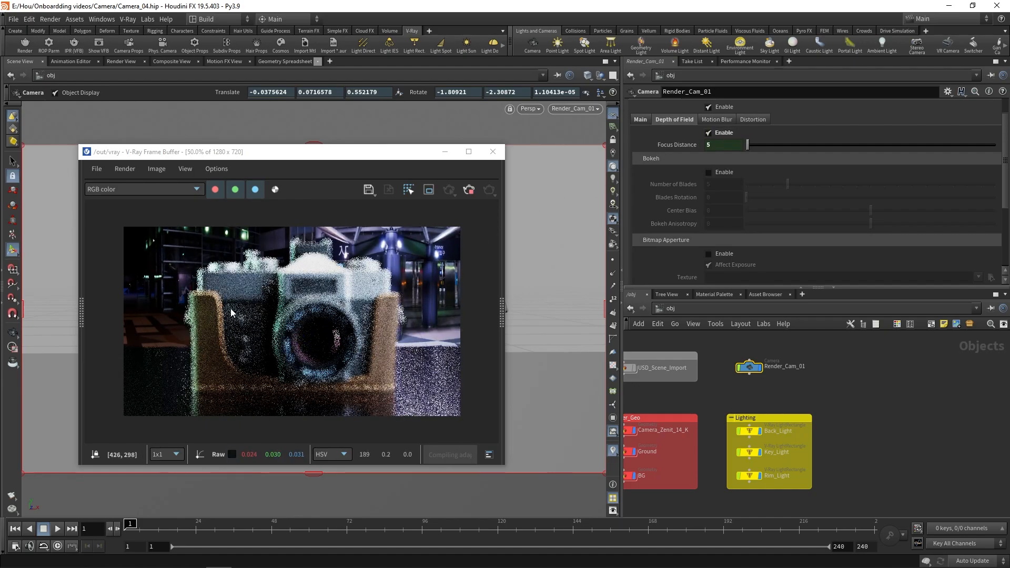
pyautogui.moveTo(273, 328)
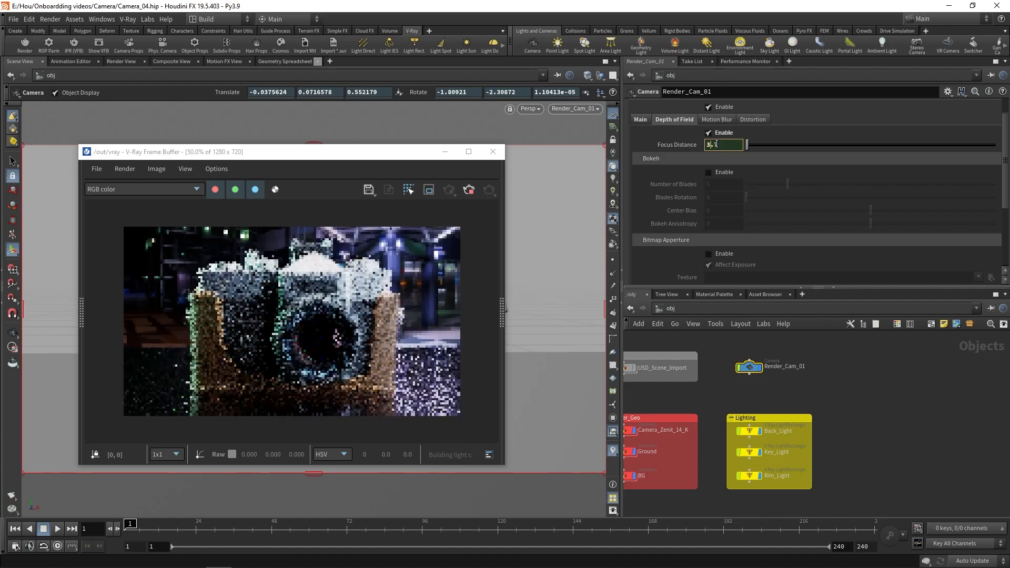
pyautogui.write('2.4')
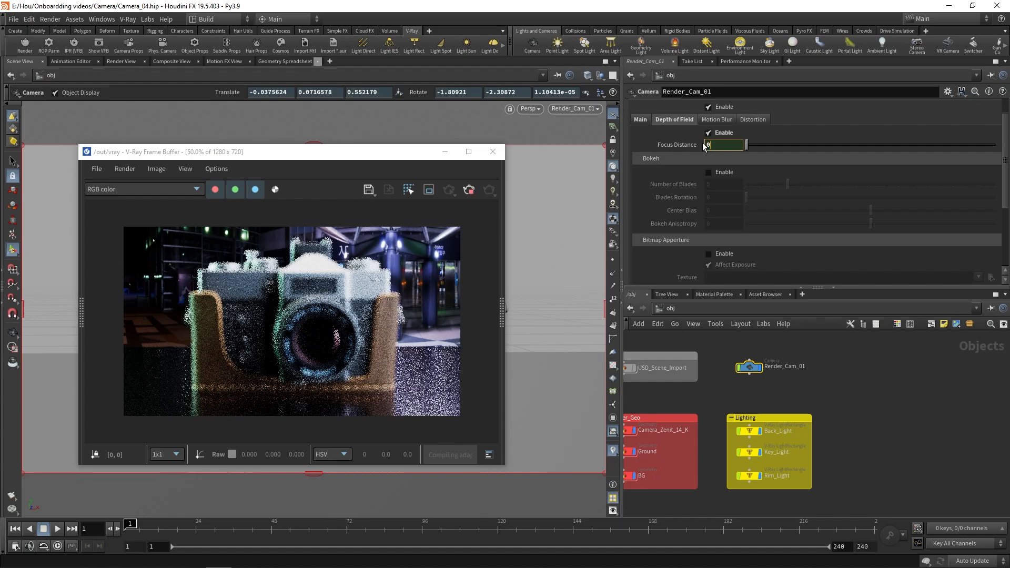
pyautogui.write('0.55')
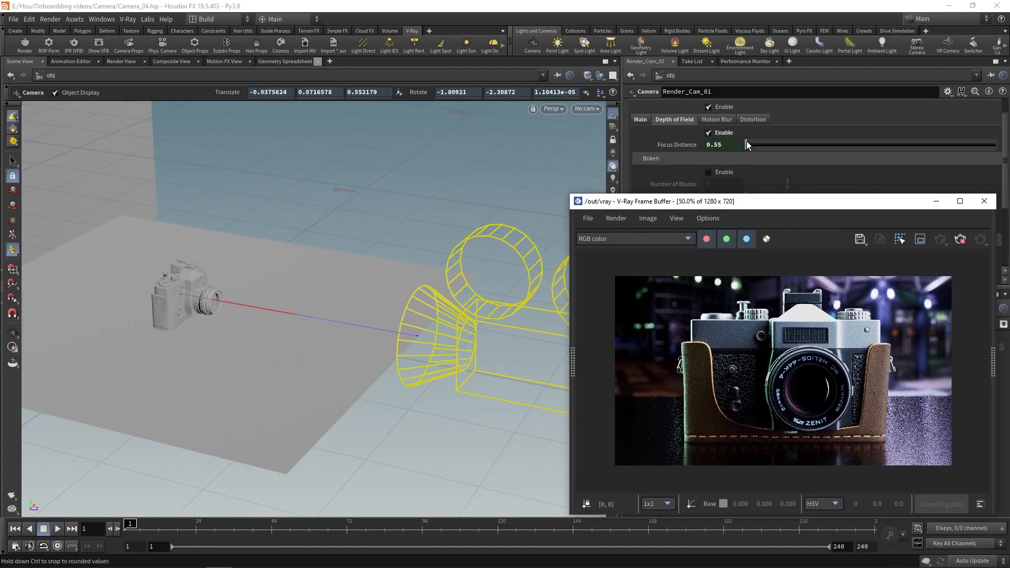
pyautogui.click(715, 144)
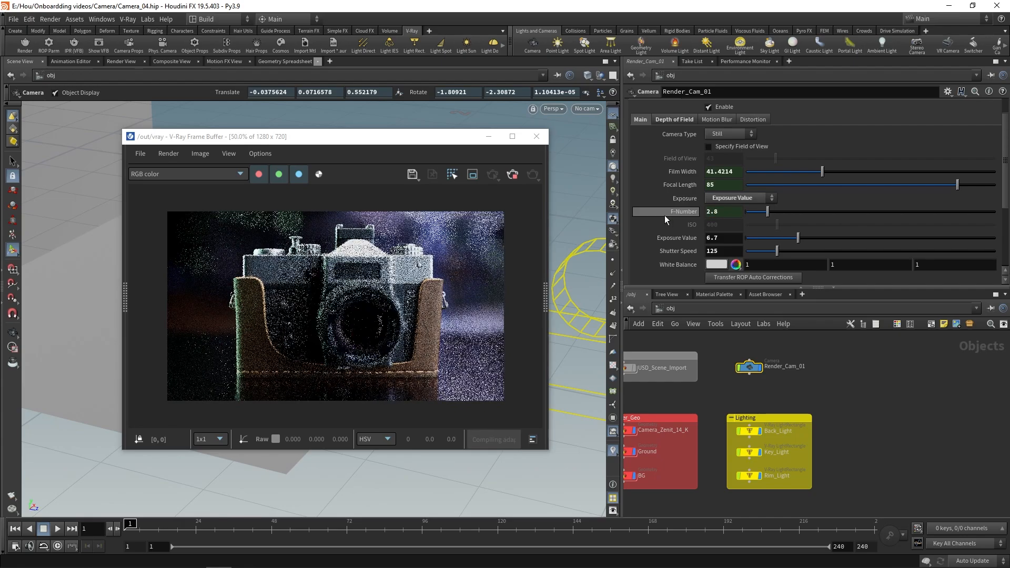
pyautogui.moveTo(473, 175)
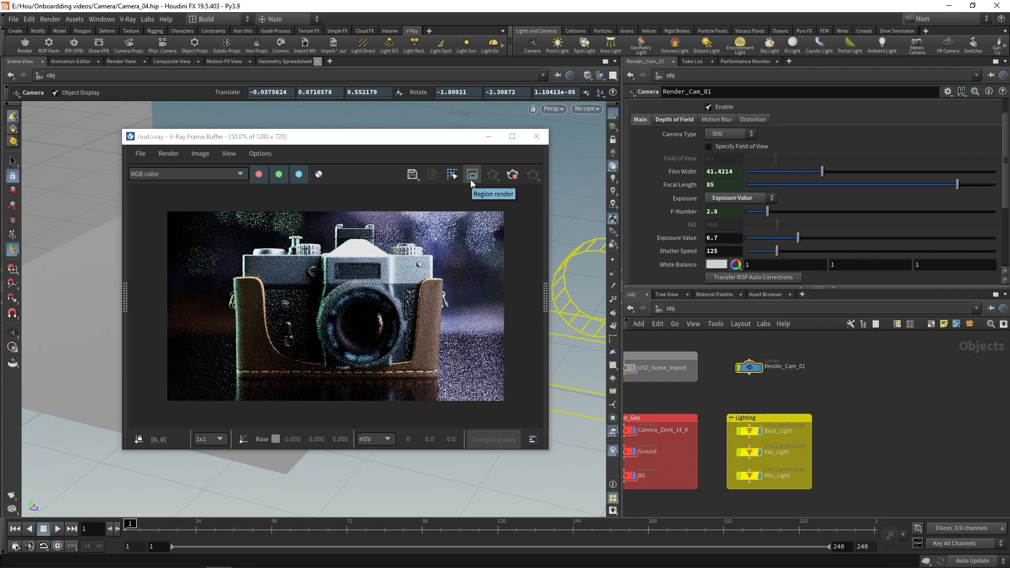
# Draw a V-Ray frame buffer render region over the top of the camera body
pyautogui.click(472, 174)
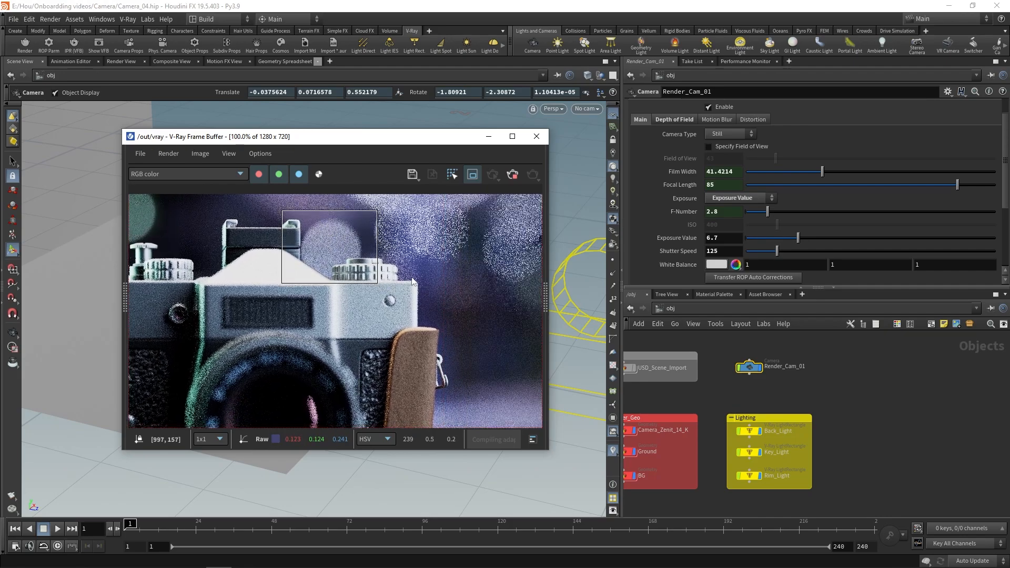
pyautogui.click(674, 119)
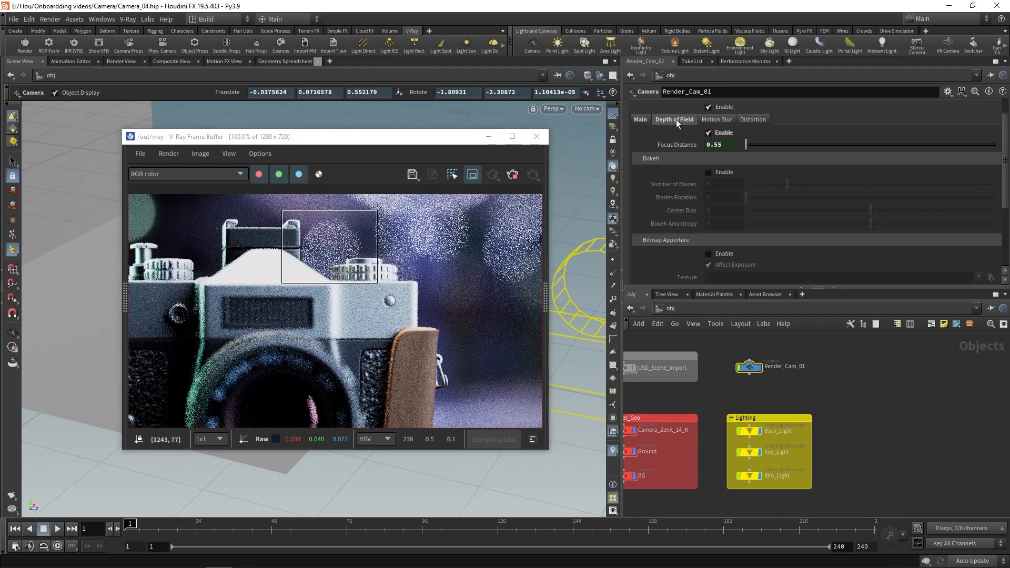
# Enable bokeh on Render_Cam_01 with 16 aperture blades
pyautogui.click(708, 172)
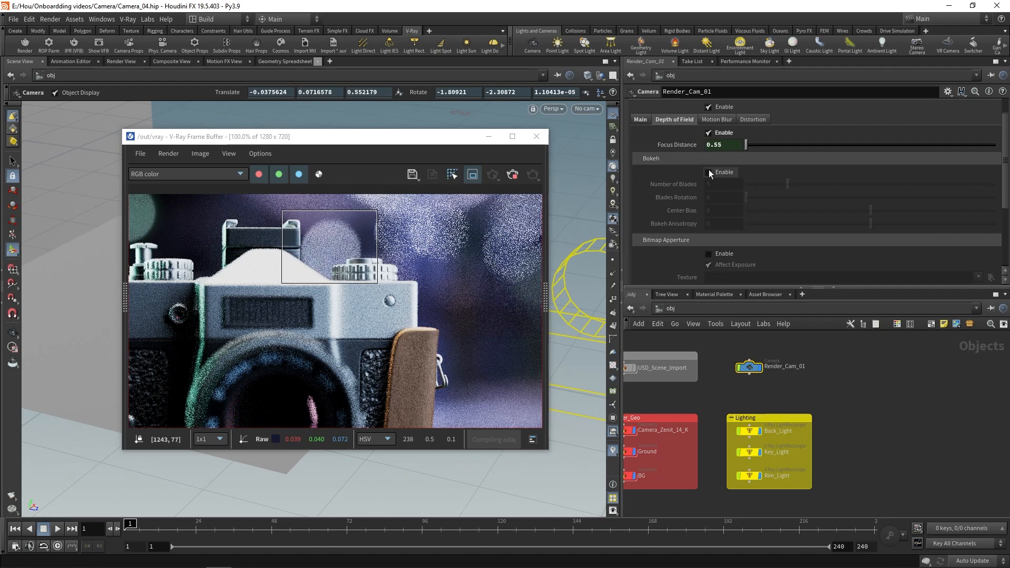
pyautogui.click(709, 172)
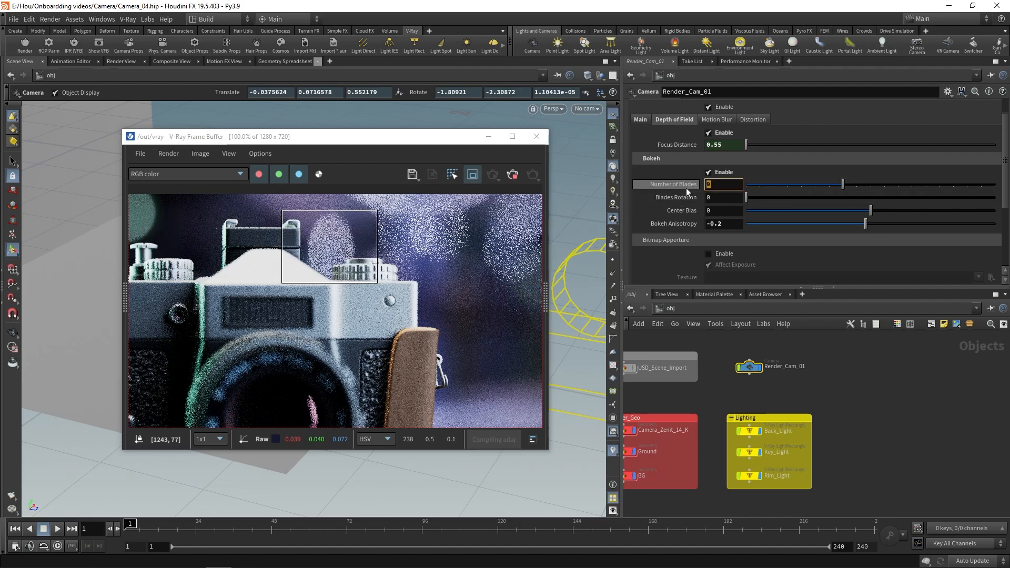
pyautogui.write('16')
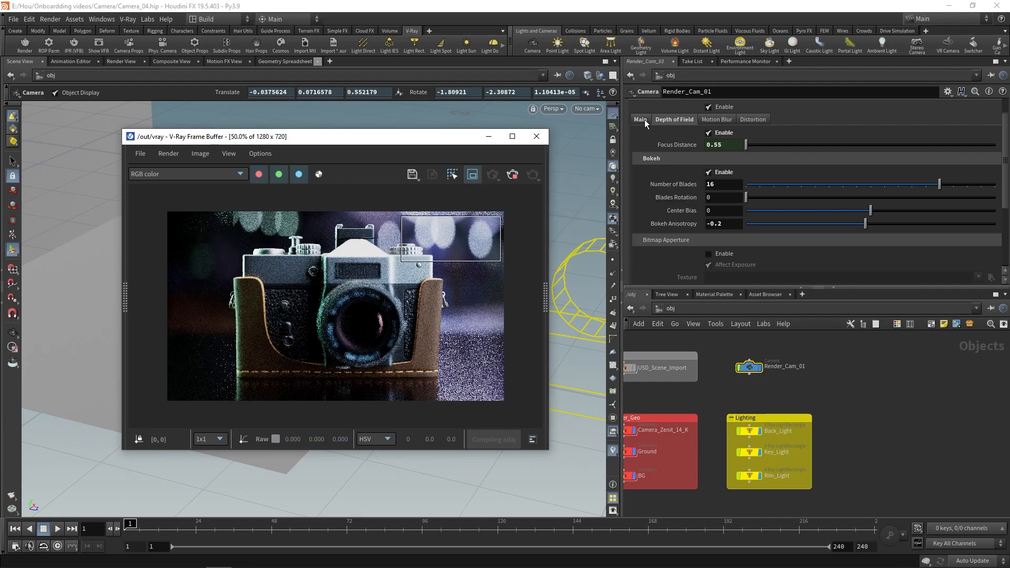
pyautogui.click(641, 120)
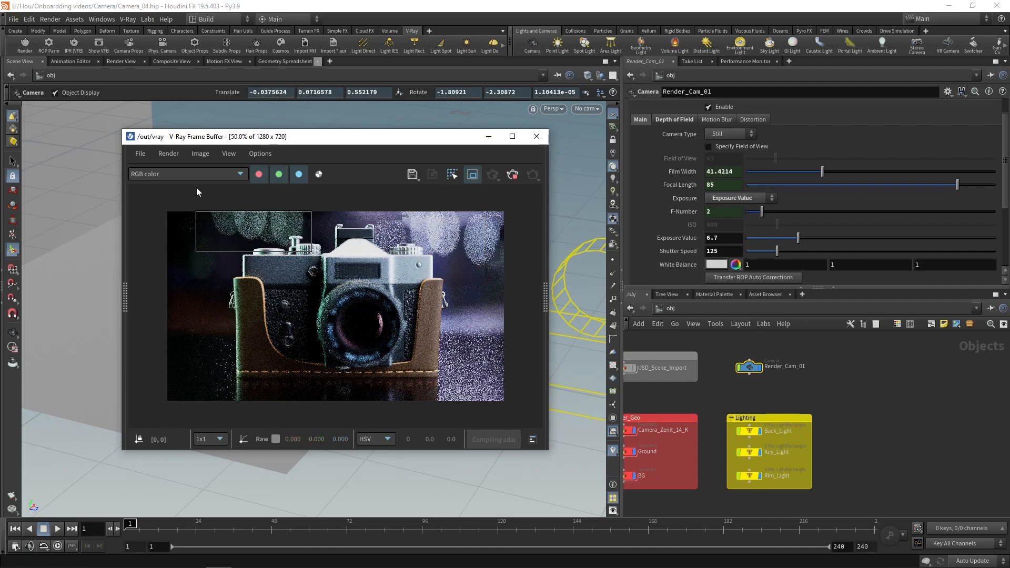
pyautogui.moveTo(361, 208)
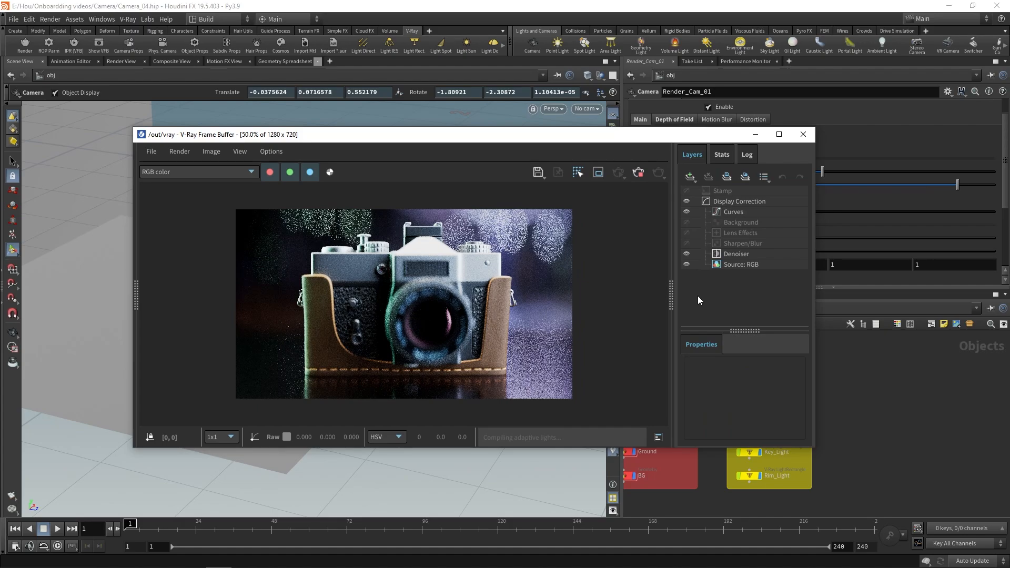
# Select the VFB Denoiser layer and enable Calculate denoiser for a clean render
pyautogui.click(735, 253)
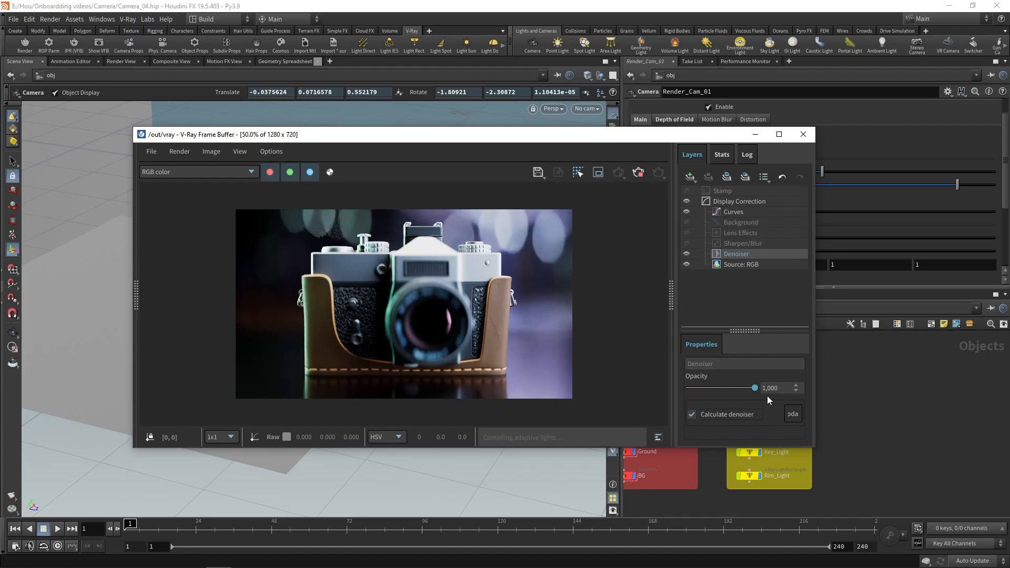
pyautogui.moveTo(745, 330)
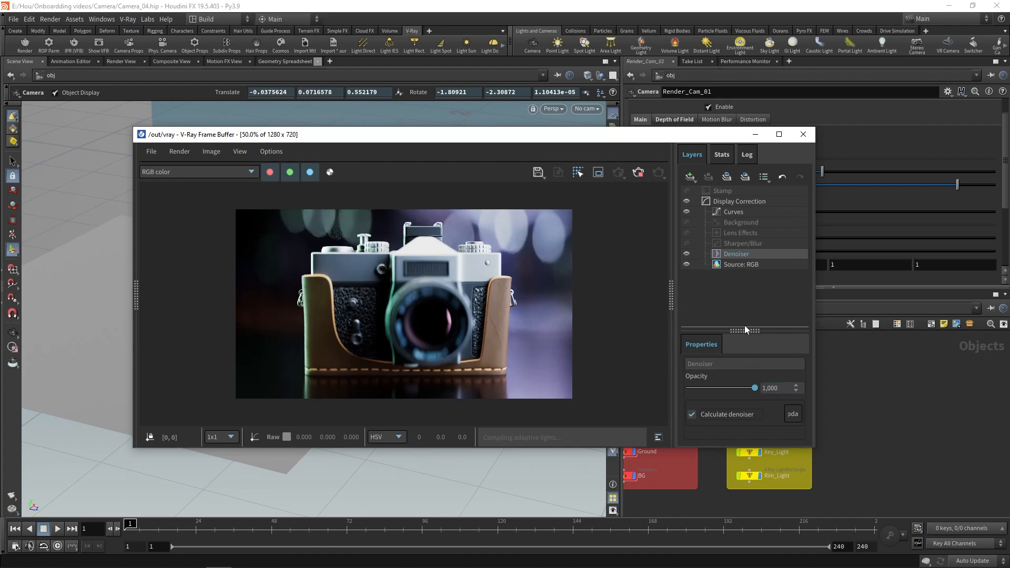
pyautogui.click(741, 233)
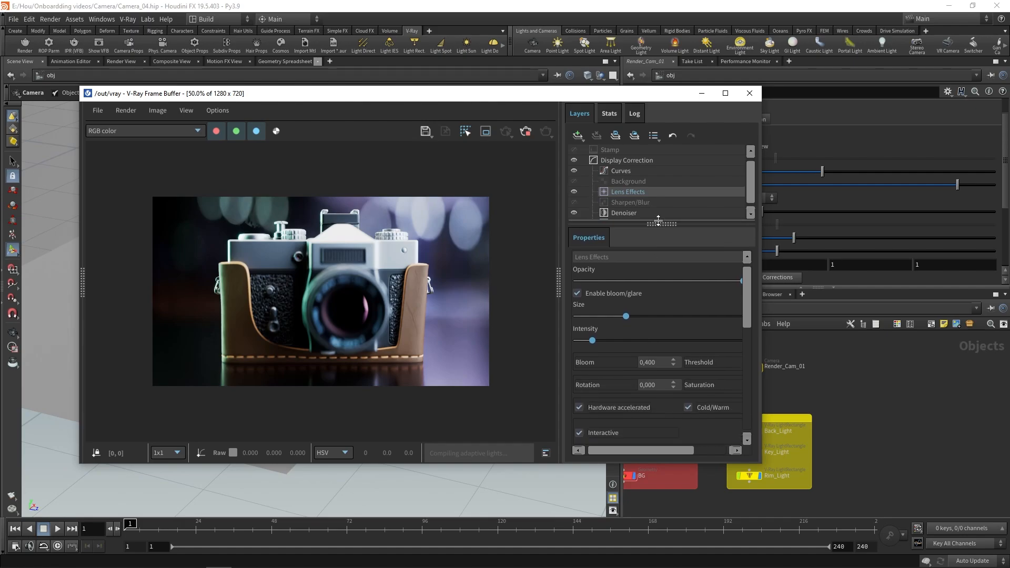
pyautogui.moveTo(668, 317)
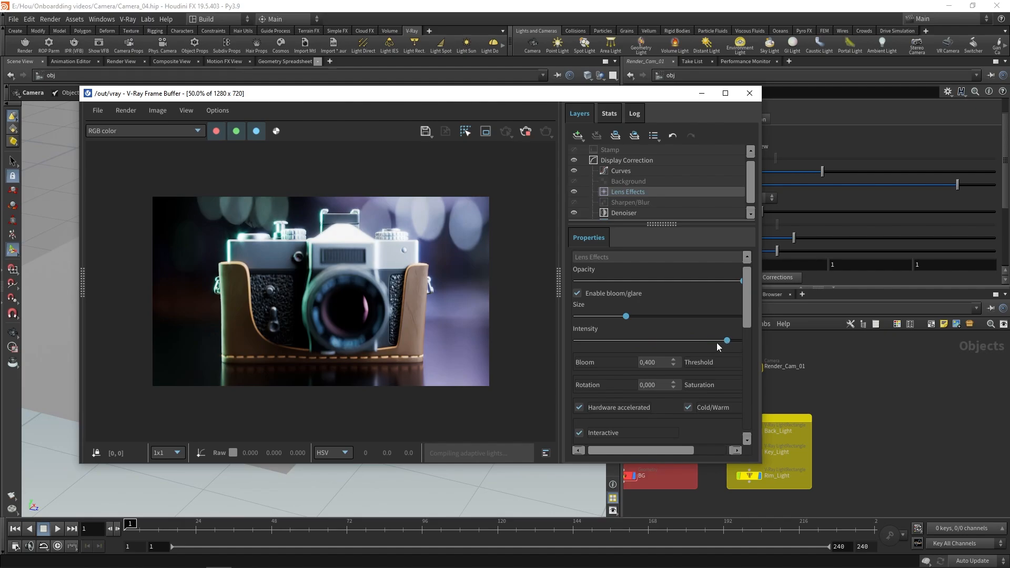
pyautogui.moveTo(637, 330)
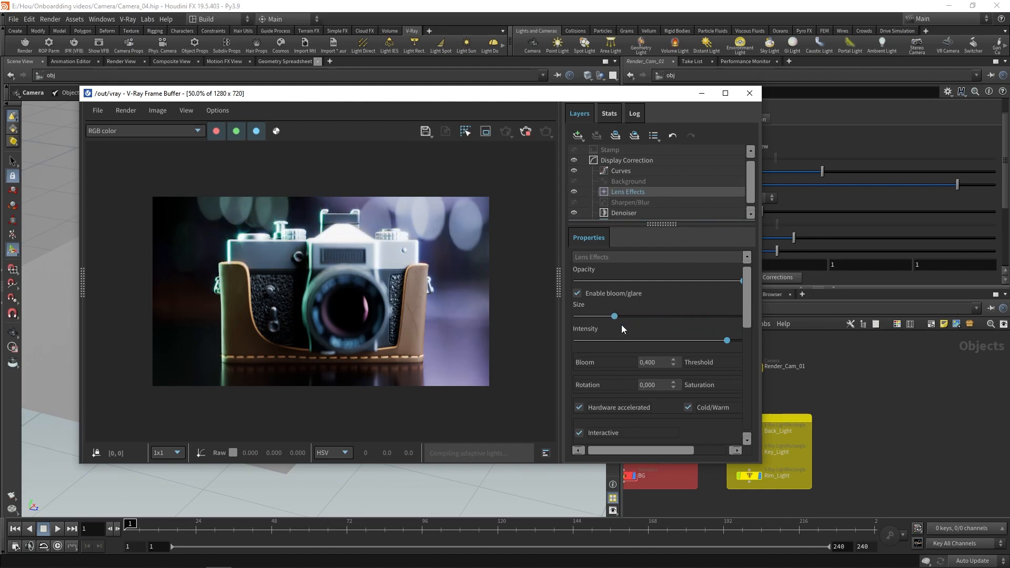
# Scroll down through the Lens Effects bloom/glare properties
pyautogui.scroll(-3)
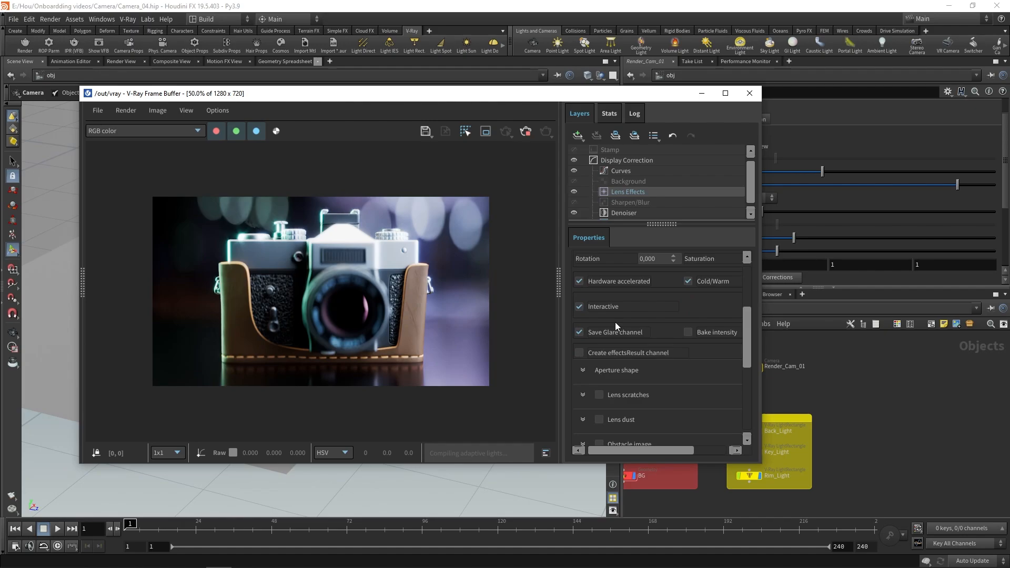
pyautogui.moveTo(607, 387)
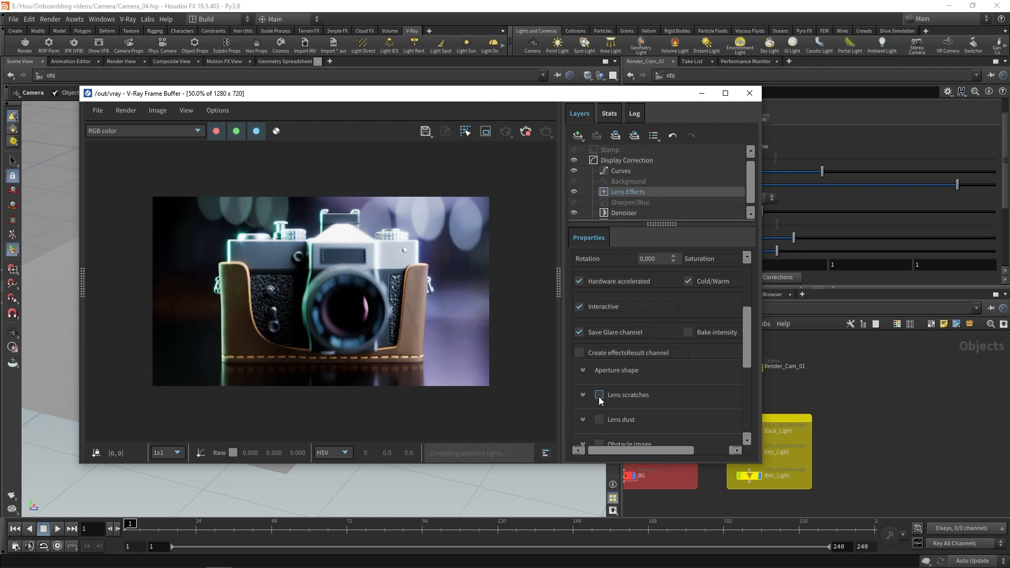
# Enable lens scratches and set the scratch pattern to Hexagonal
pyautogui.click(599, 394)
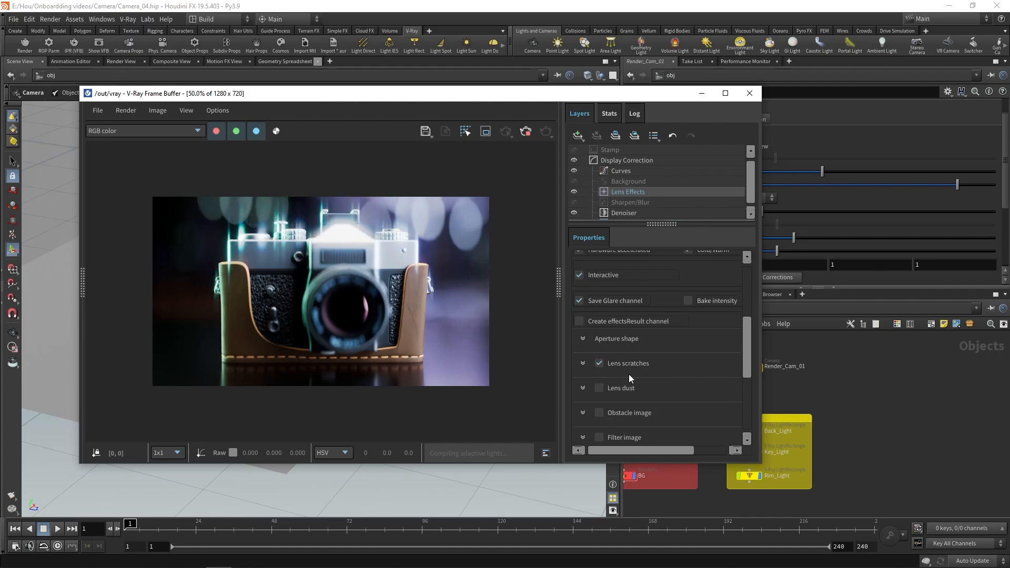
pyautogui.click(582, 362)
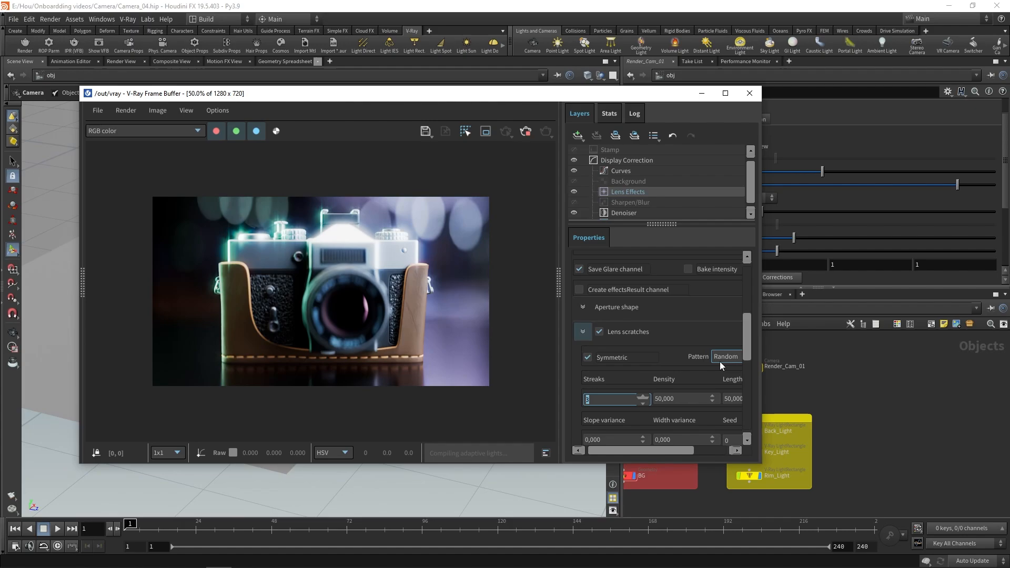
pyautogui.click(725, 356)
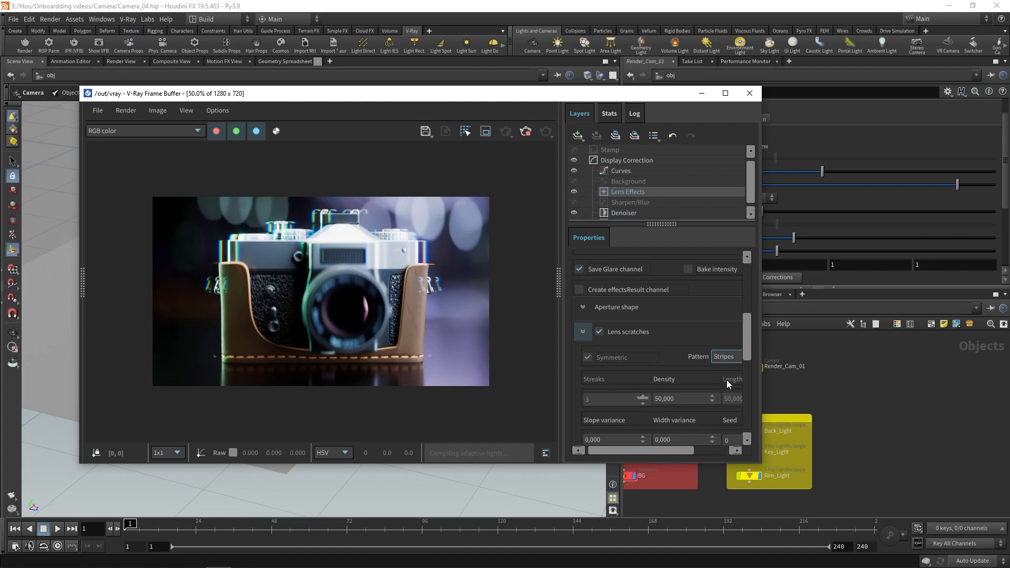
pyautogui.click(723, 356)
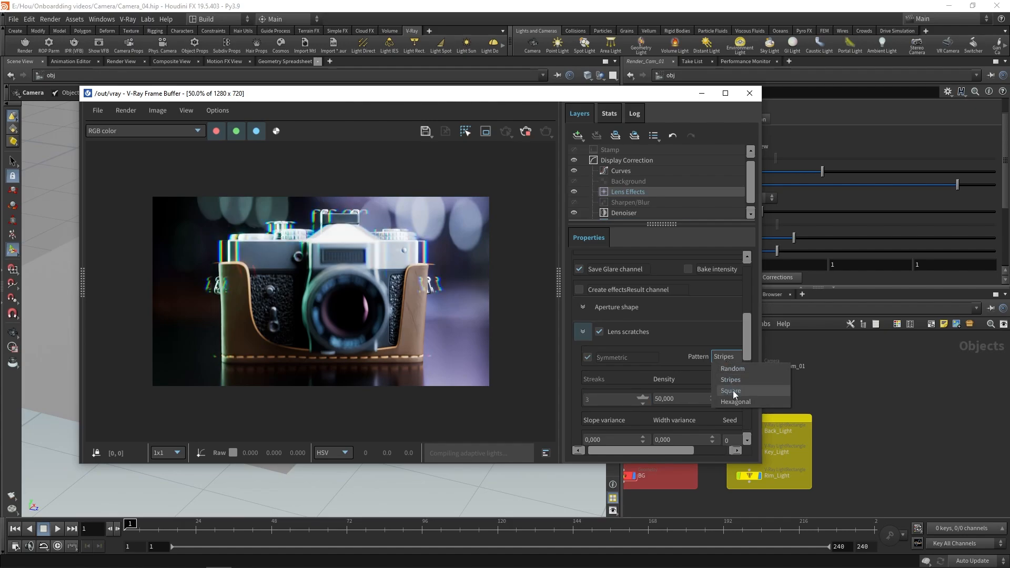
pyautogui.click(731, 390)
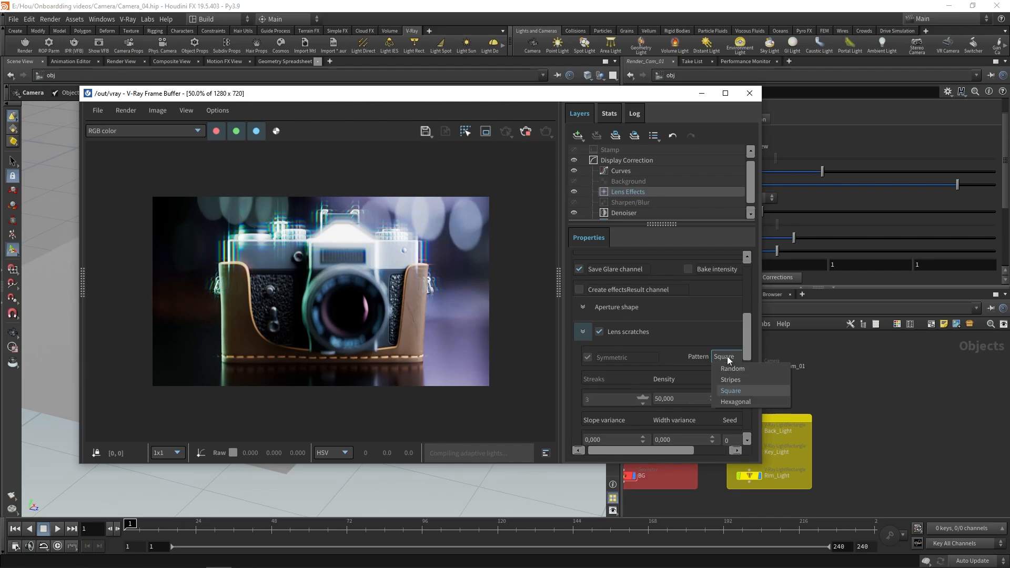
pyautogui.click(735, 402)
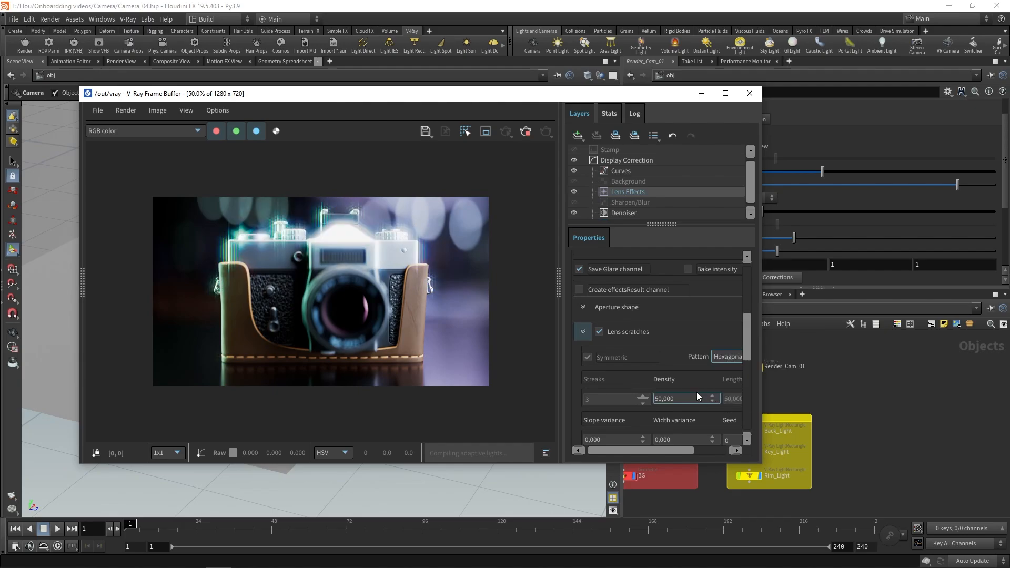
pyautogui.scroll(-3)
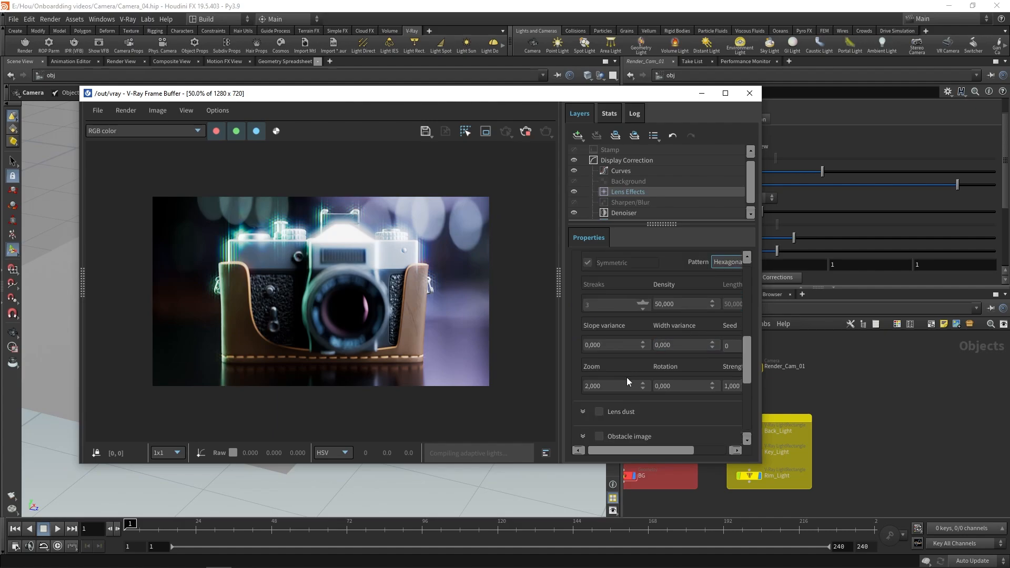
# Enable lens dust with a Hexagonal pattern and scroll to the aperture preview
pyautogui.click(599, 411)
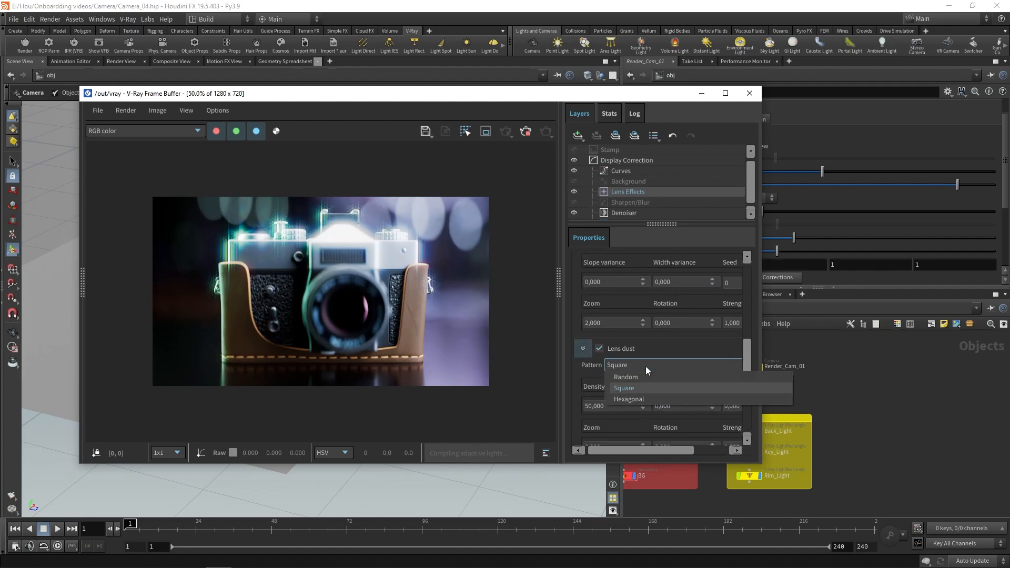
pyautogui.click(626, 377)
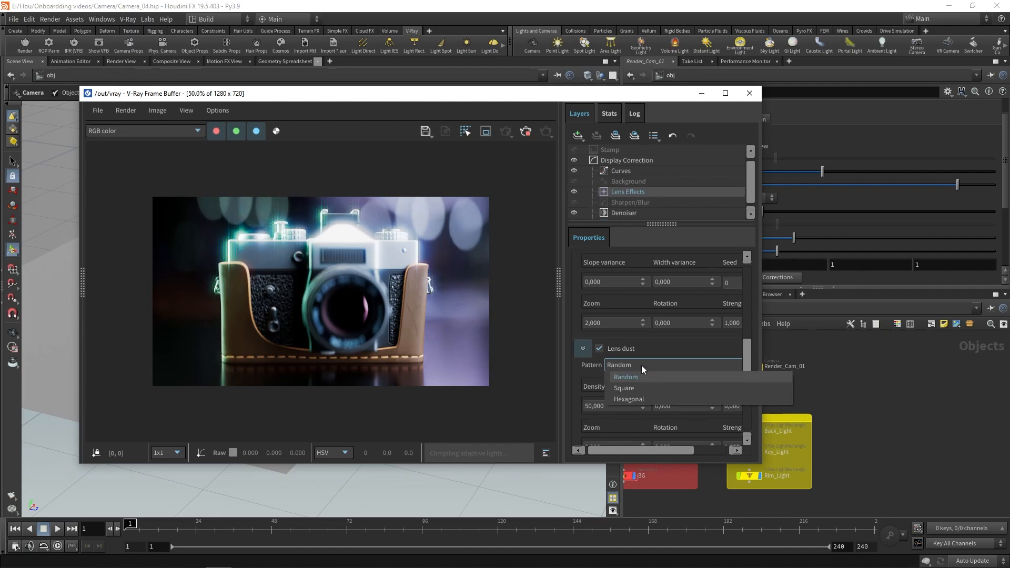
pyautogui.click(628, 399)
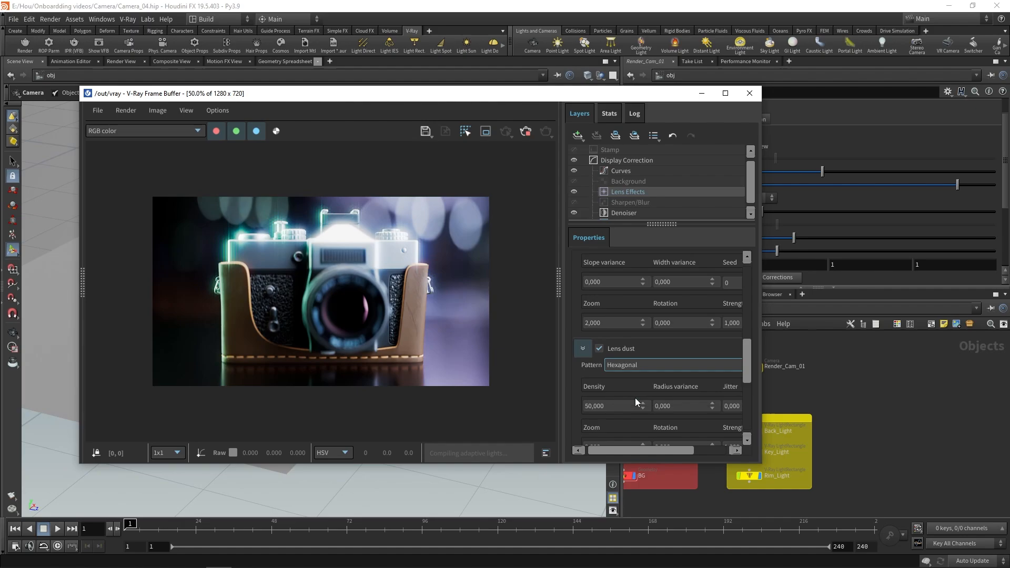
pyautogui.scroll(-3)
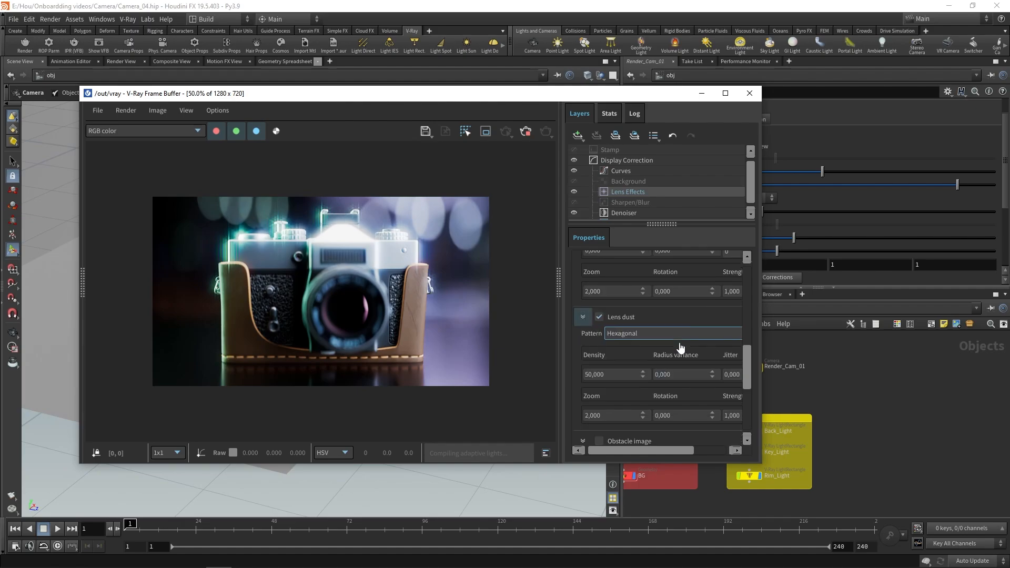
pyautogui.scroll(-3)
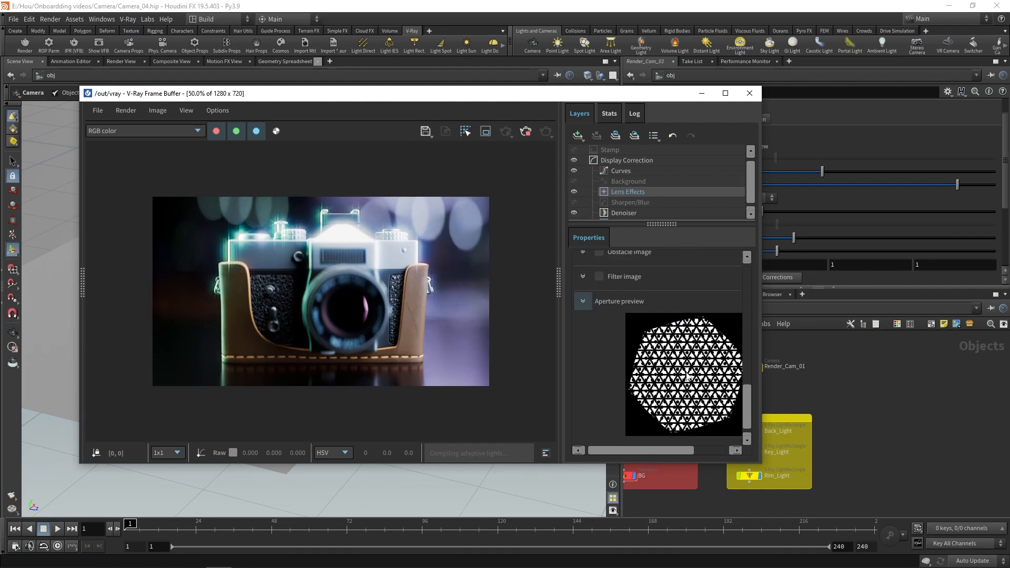